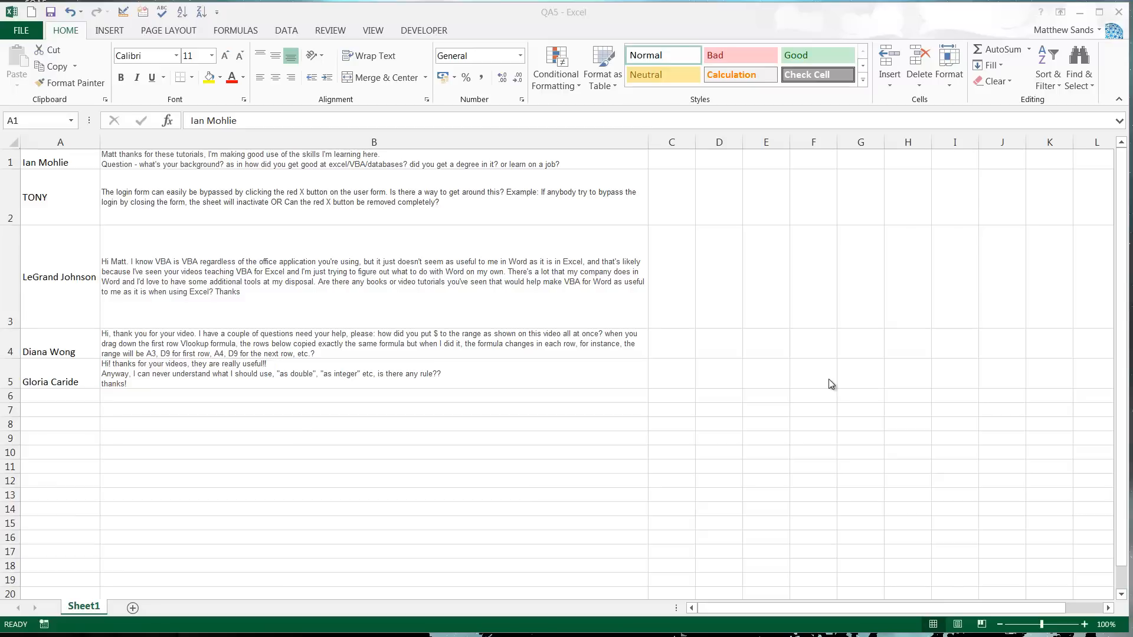
mouse_move(339, 441)
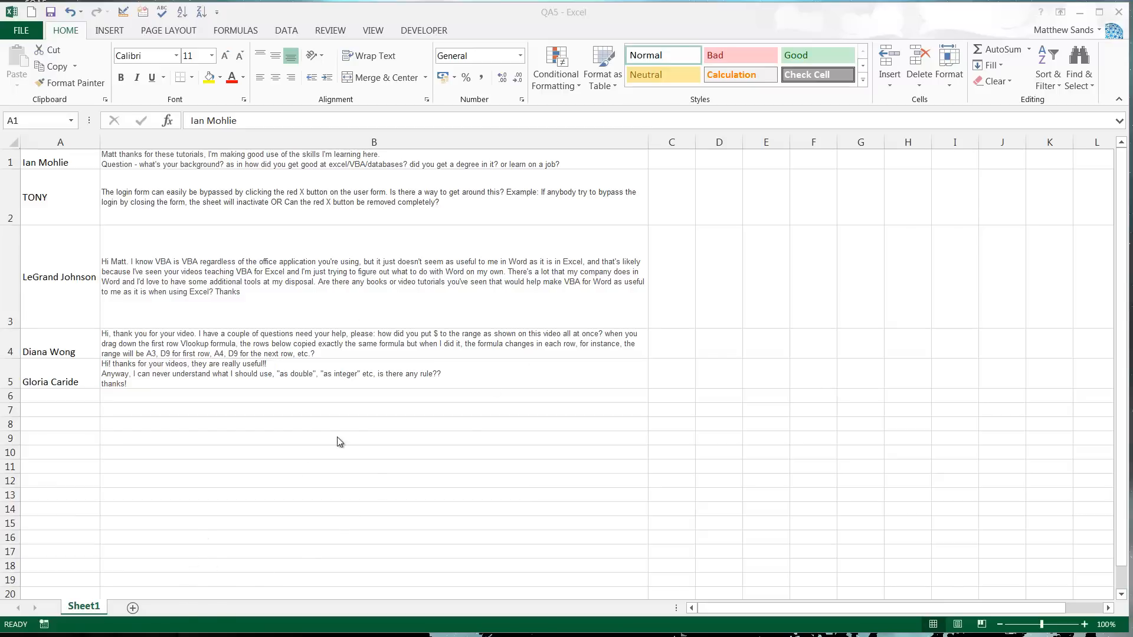
Step: Read through the viewer questions, focusing on the login form question
left_click(671, 343)
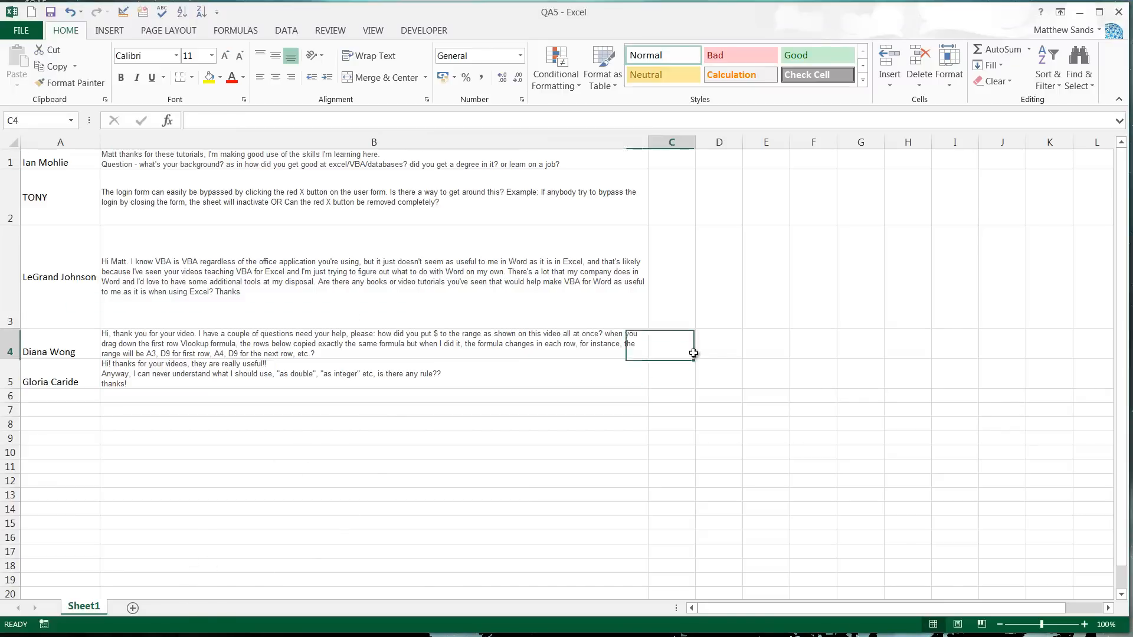
left_click(682, 194)
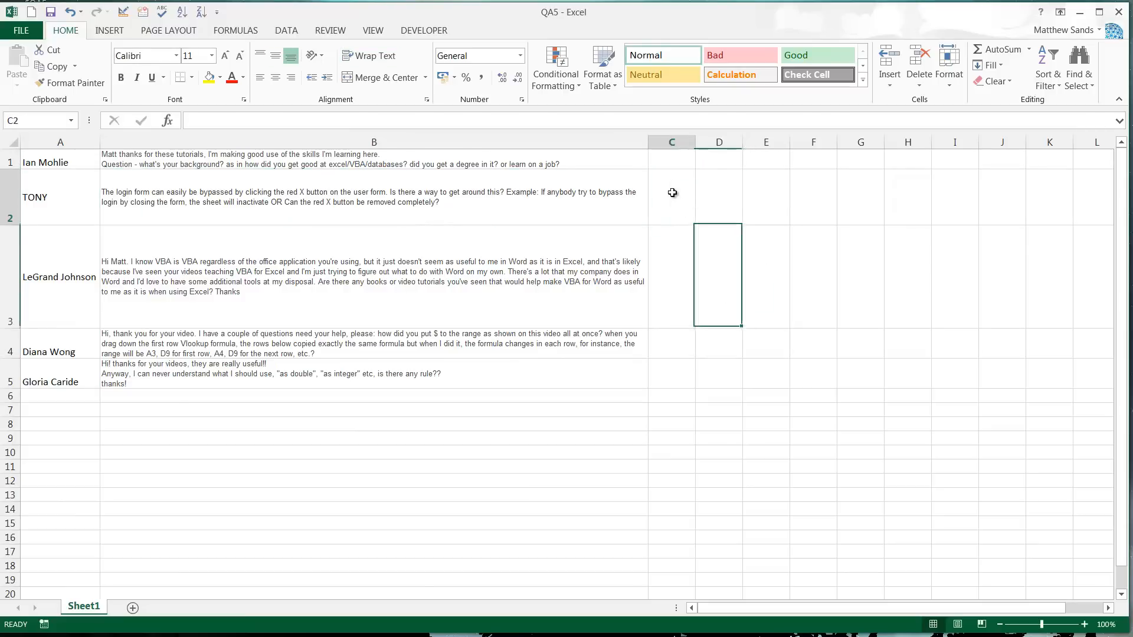
left_click(672, 193)
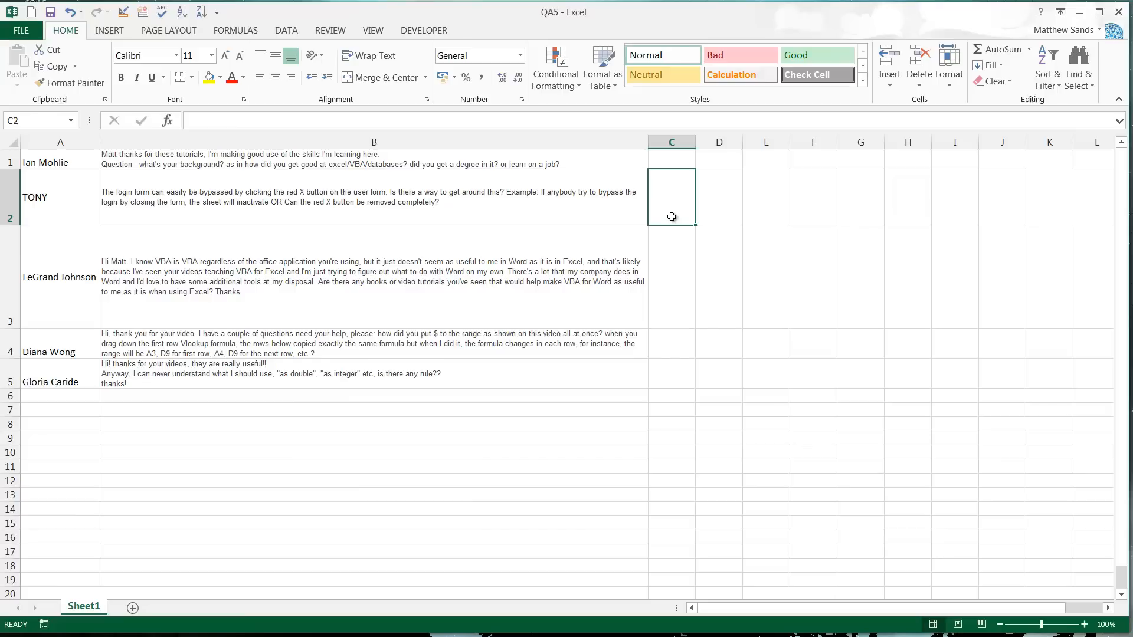
mouse_move(705, 285)
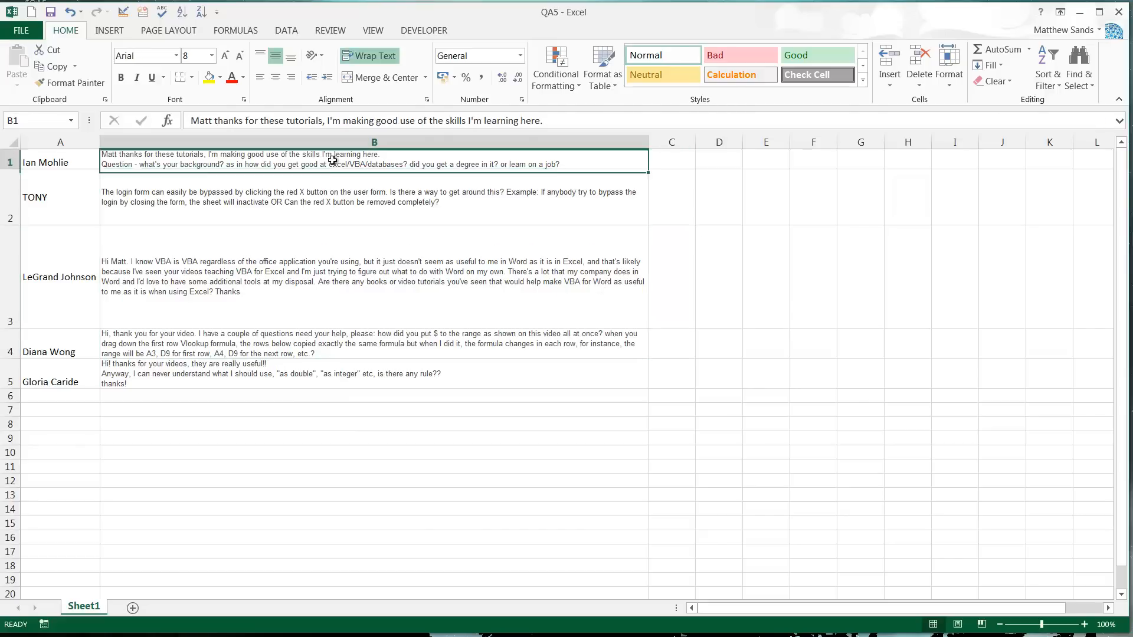
Step: Launch Chrome from the taskbar so the Google home page appears over the workbook
left_click(375, 142)
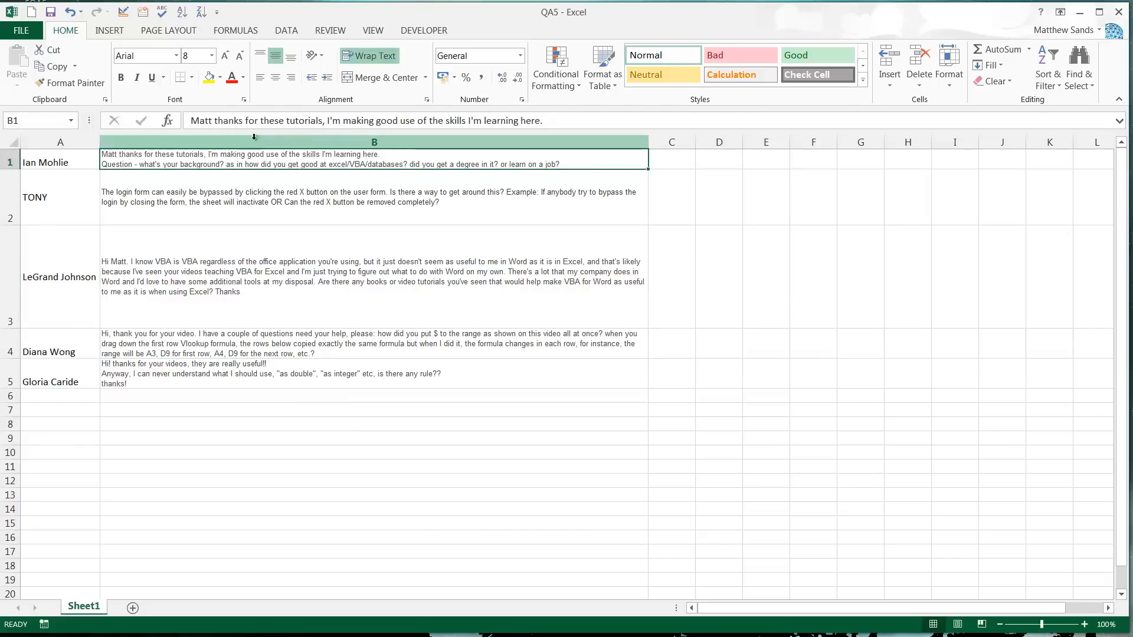
left_click(59, 161)
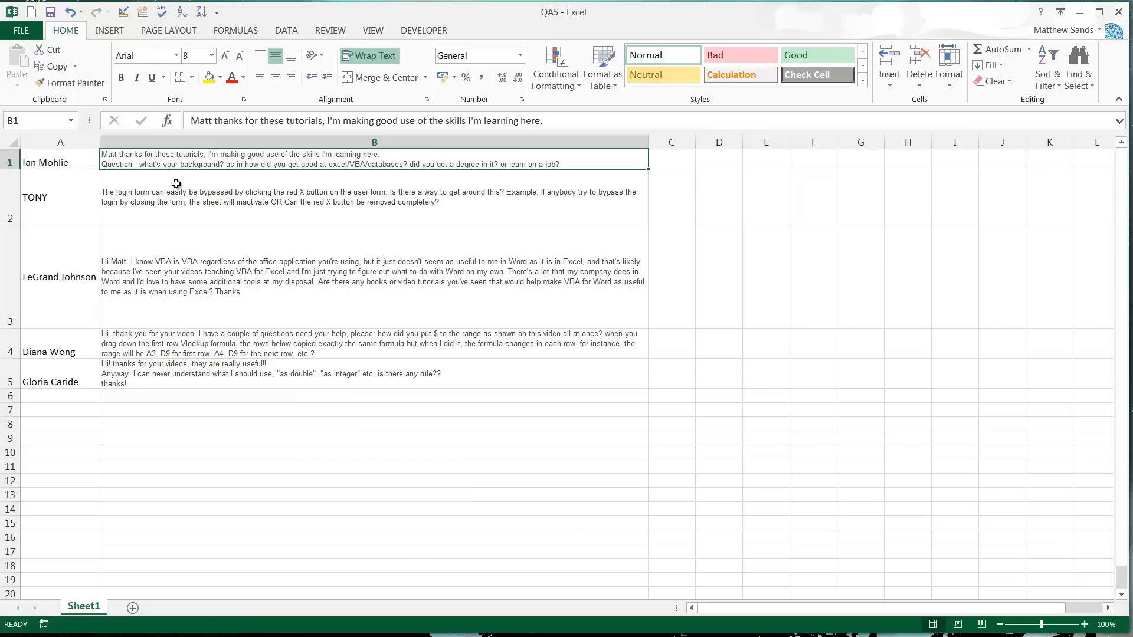
left_click(59, 162)
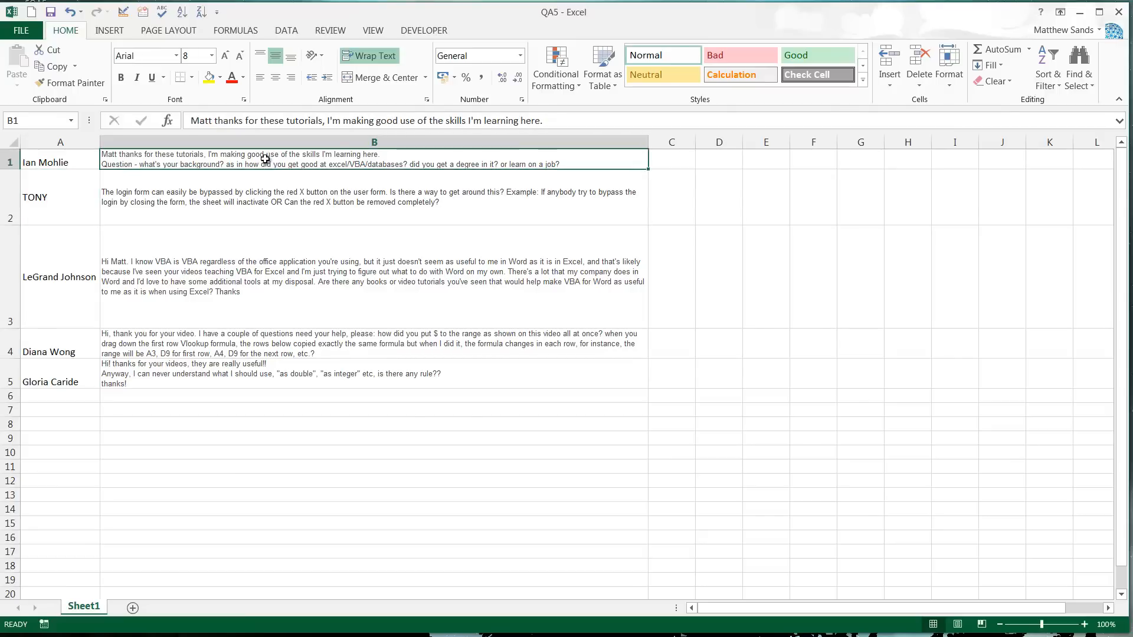
mouse_move(278, 163)
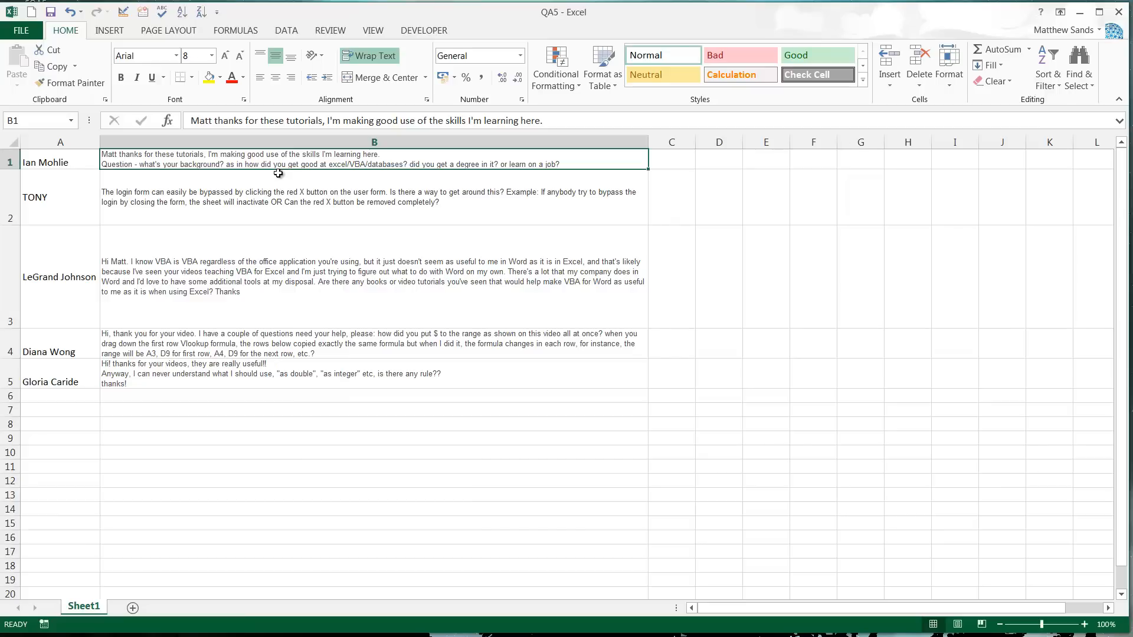
mouse_move(289, 171)
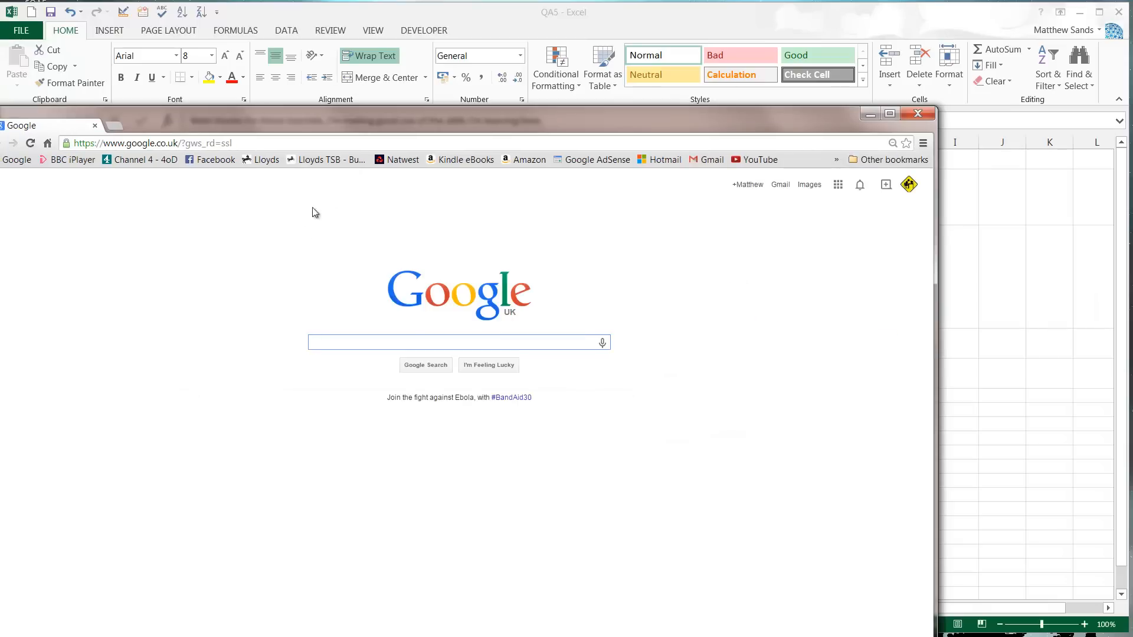
Step: Search Amazon for 'power programming' to find Excel Power Programming with VBA, then leave the browser
left_click(529, 160)
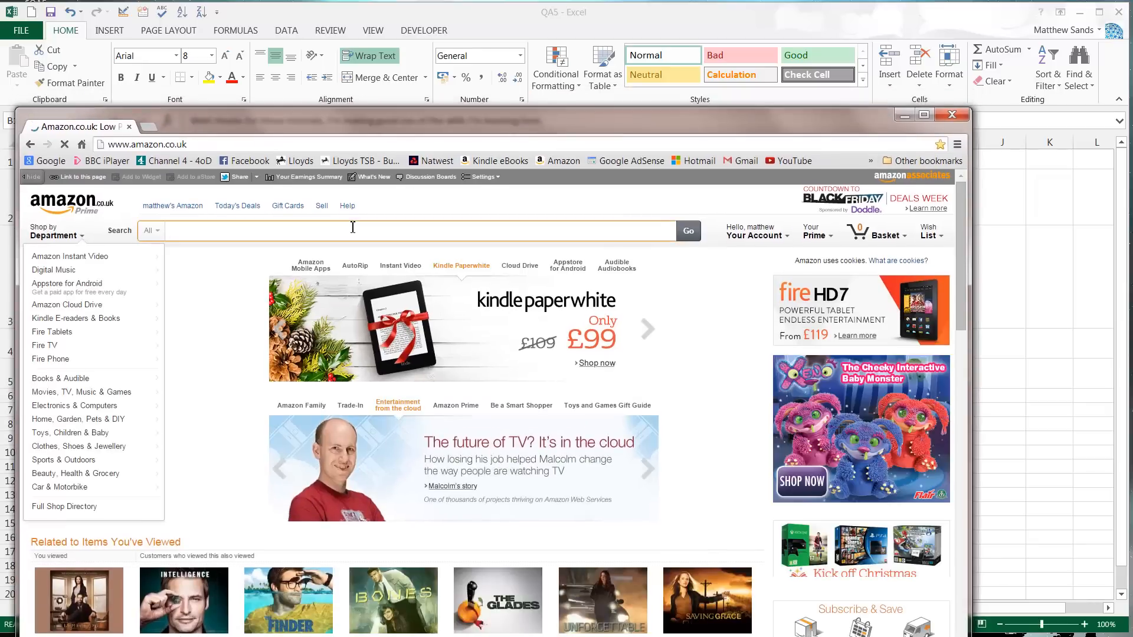
type("power program")
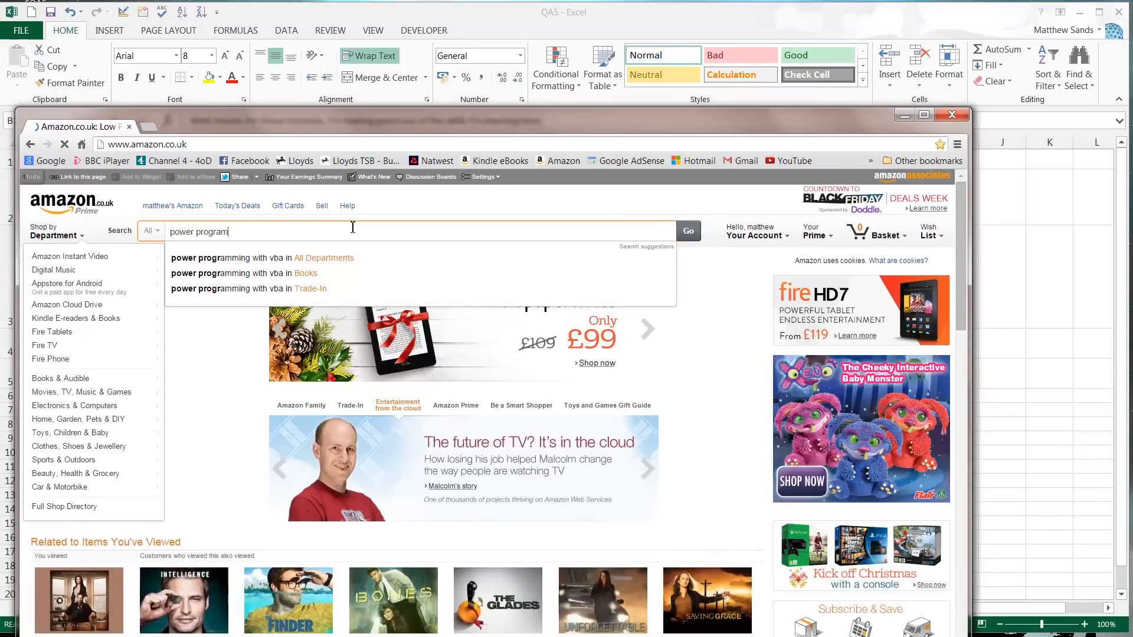
left_click(688, 231)
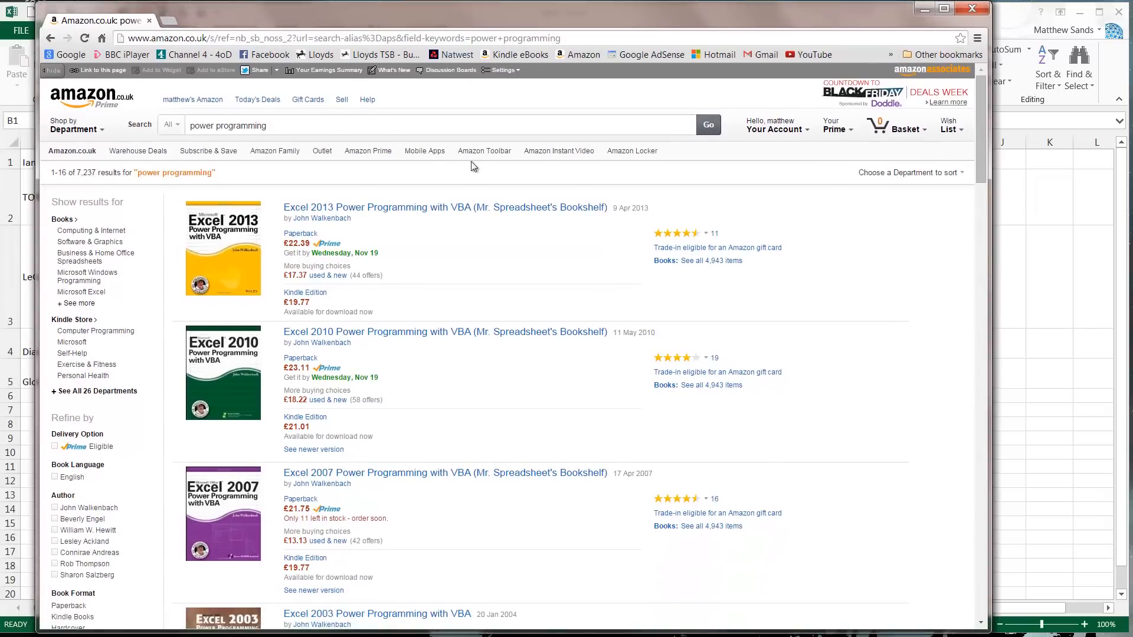
left_click(446, 207)
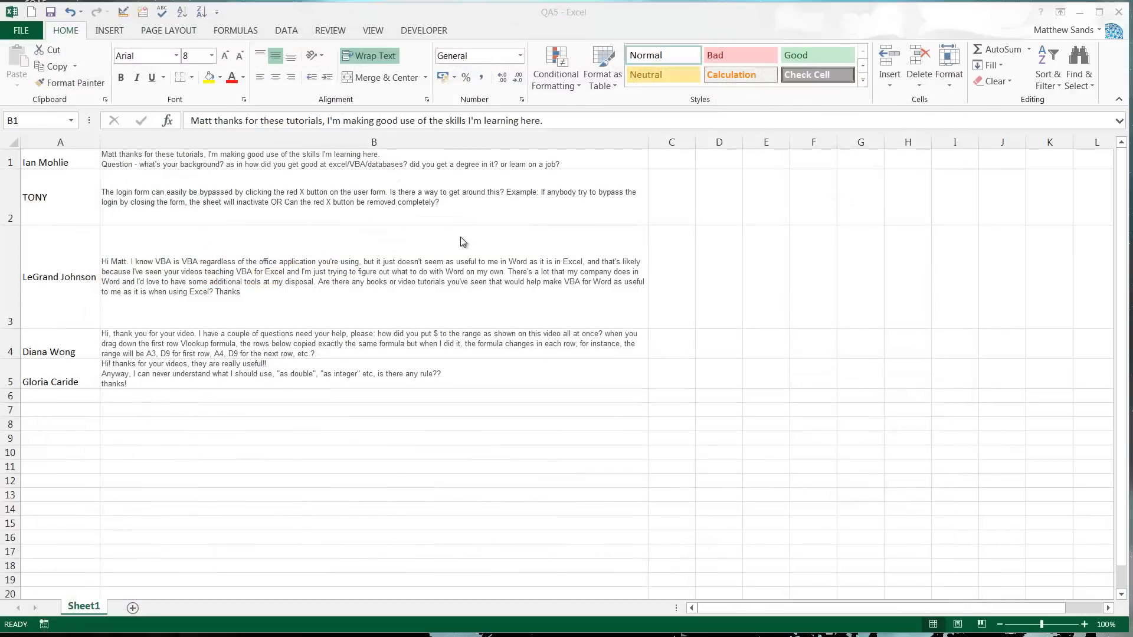
Step: Reread the first viewer question and the login form question before going to the VBA editor
left_click(358, 186)
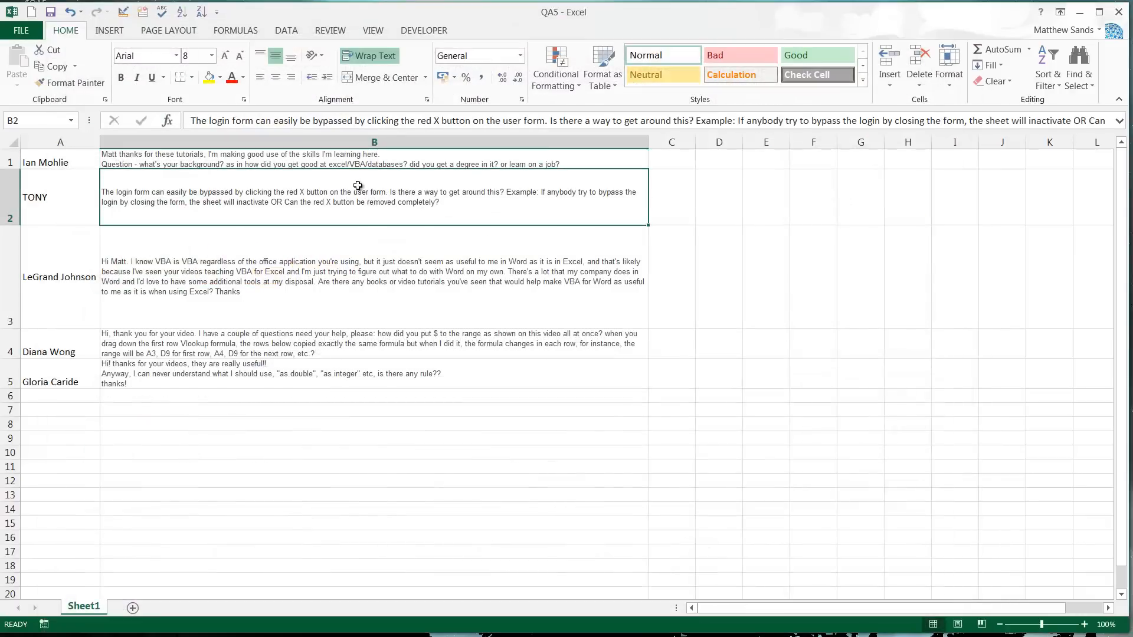
left_click(298, 160)
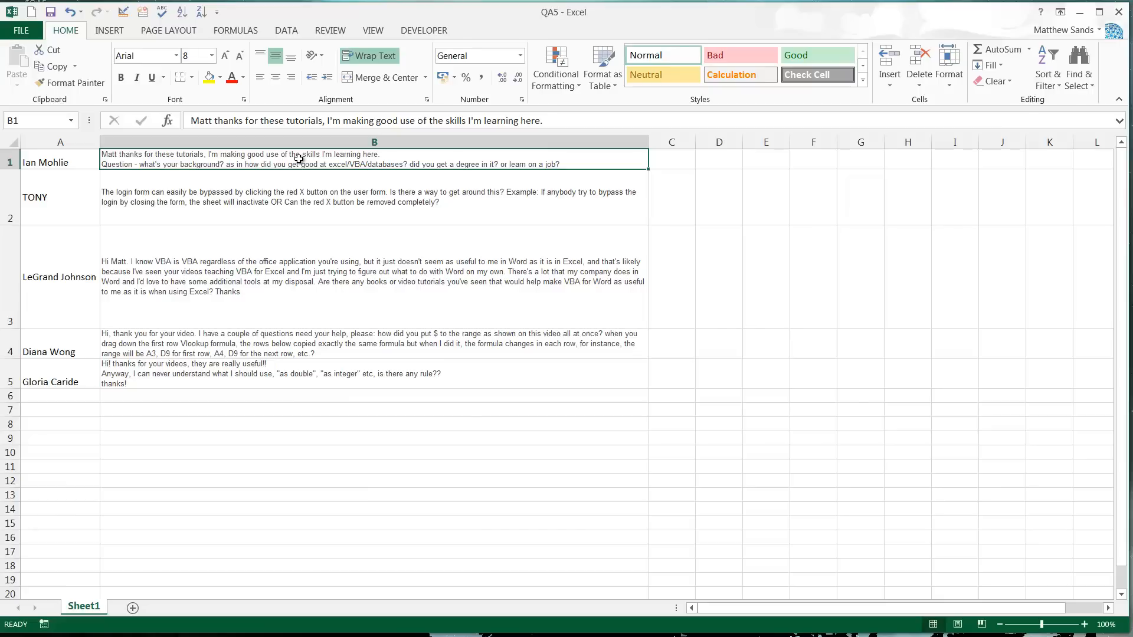
mouse_move(203, 198)
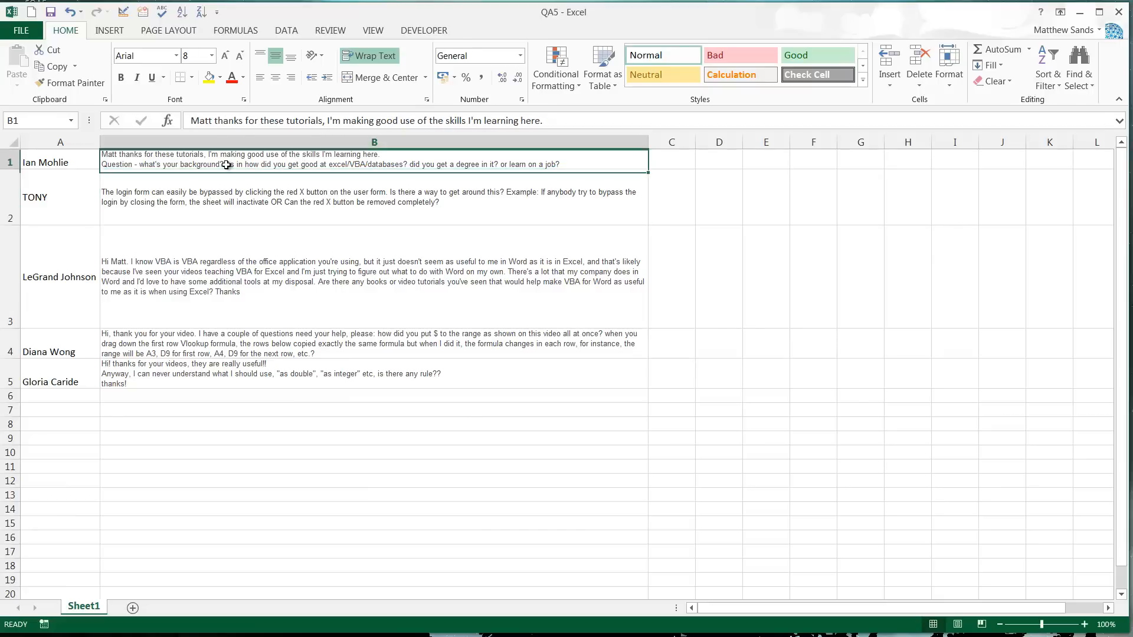
left_click(225, 194)
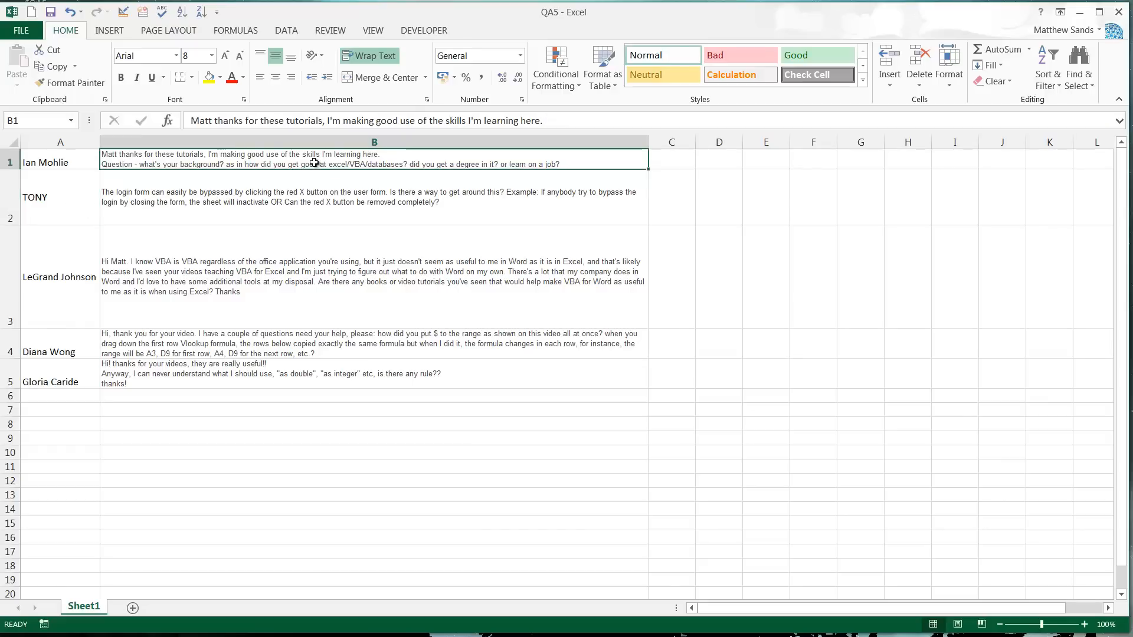
left_click(185, 197)
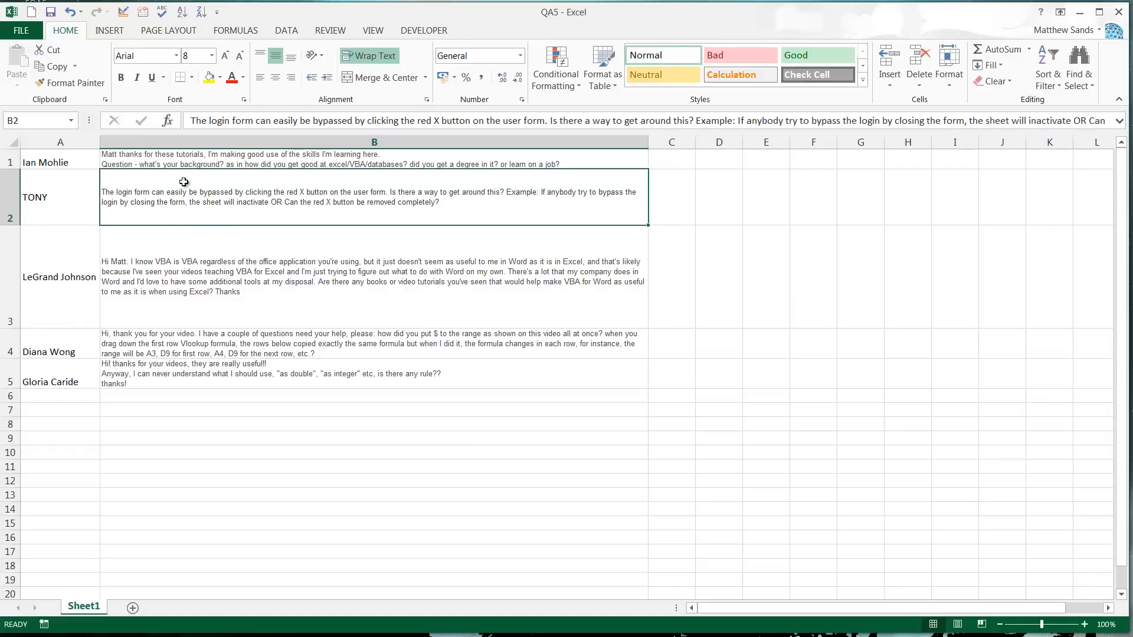
mouse_move(152, 213)
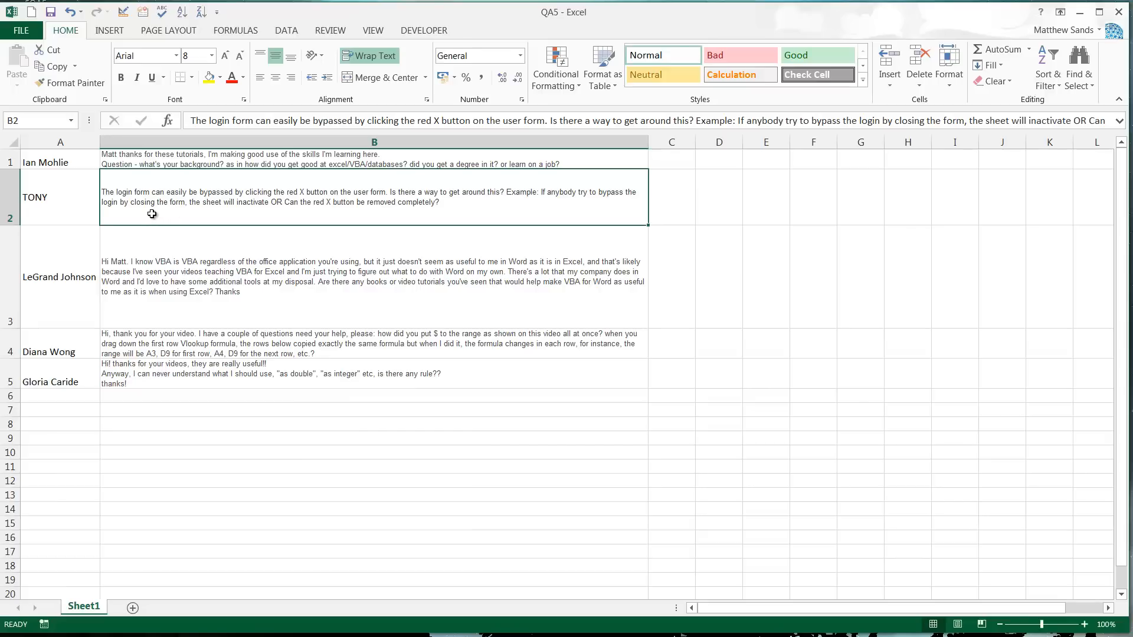
mouse_move(302, 207)
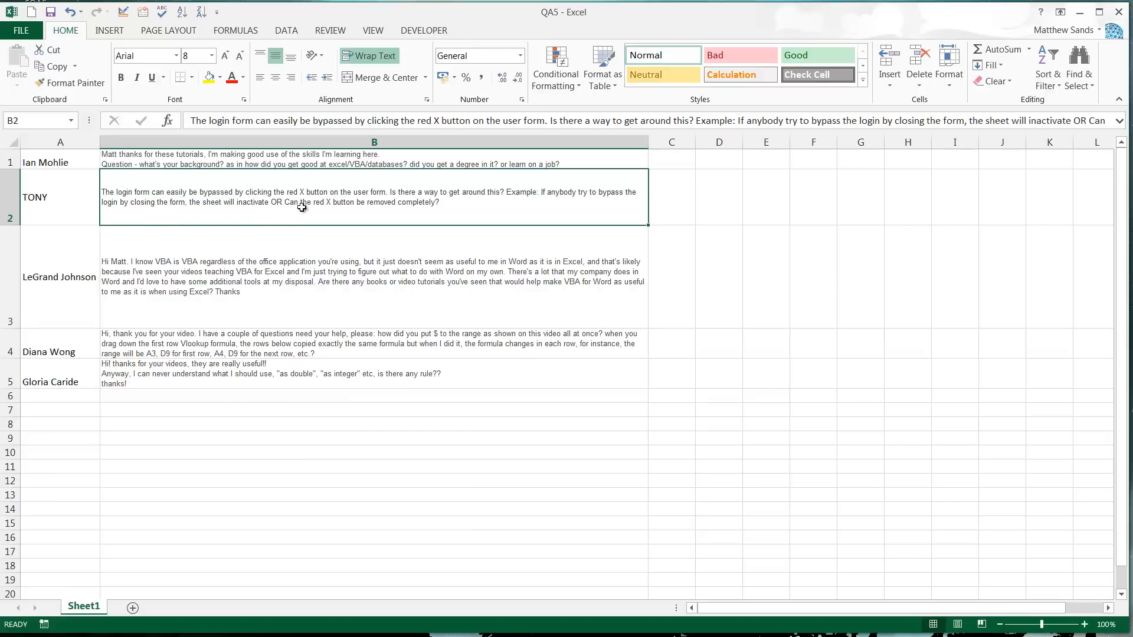
mouse_move(416, 206)
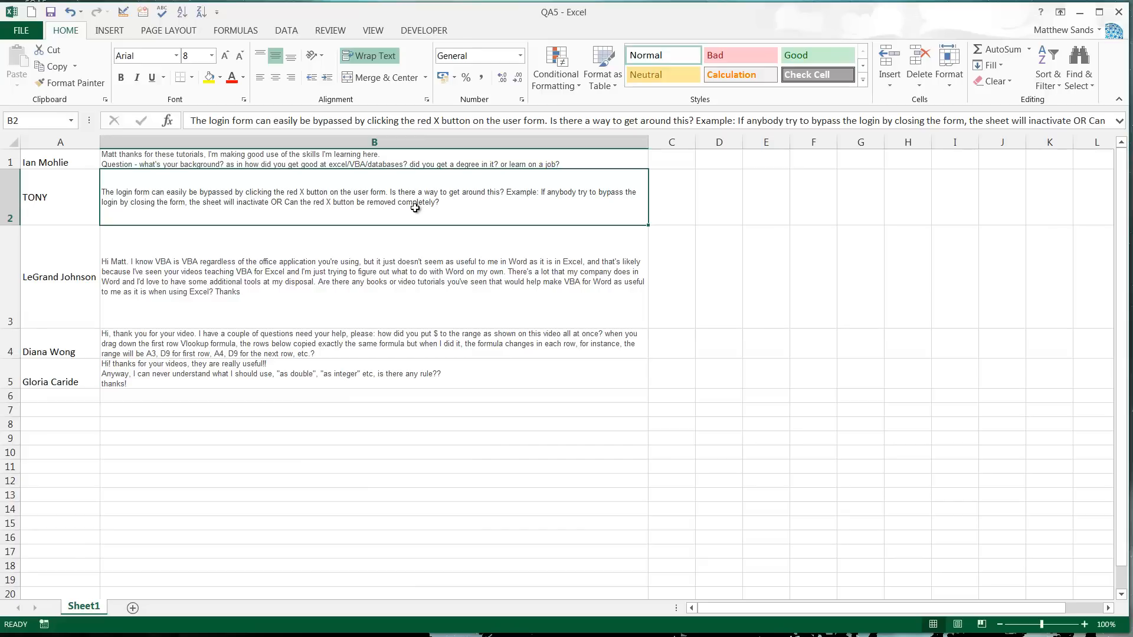
mouse_move(403, 209)
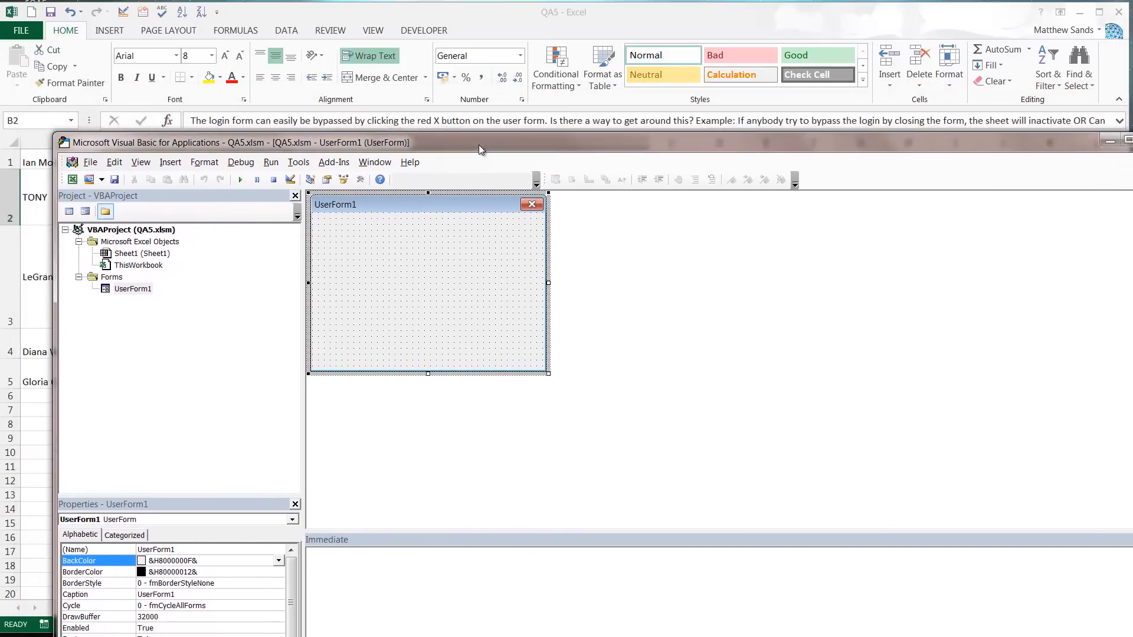
Step: View UserForm1's code and highlight the If block in UserForm_QueryClose that cancels closing
right_click(132, 288)
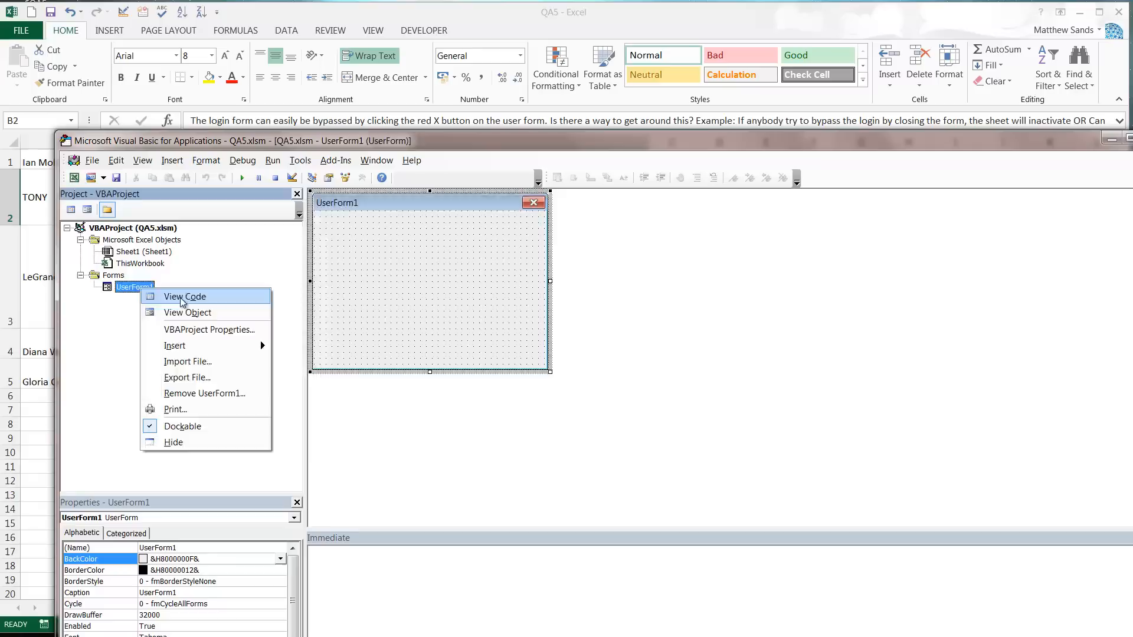
left_click(184, 297)
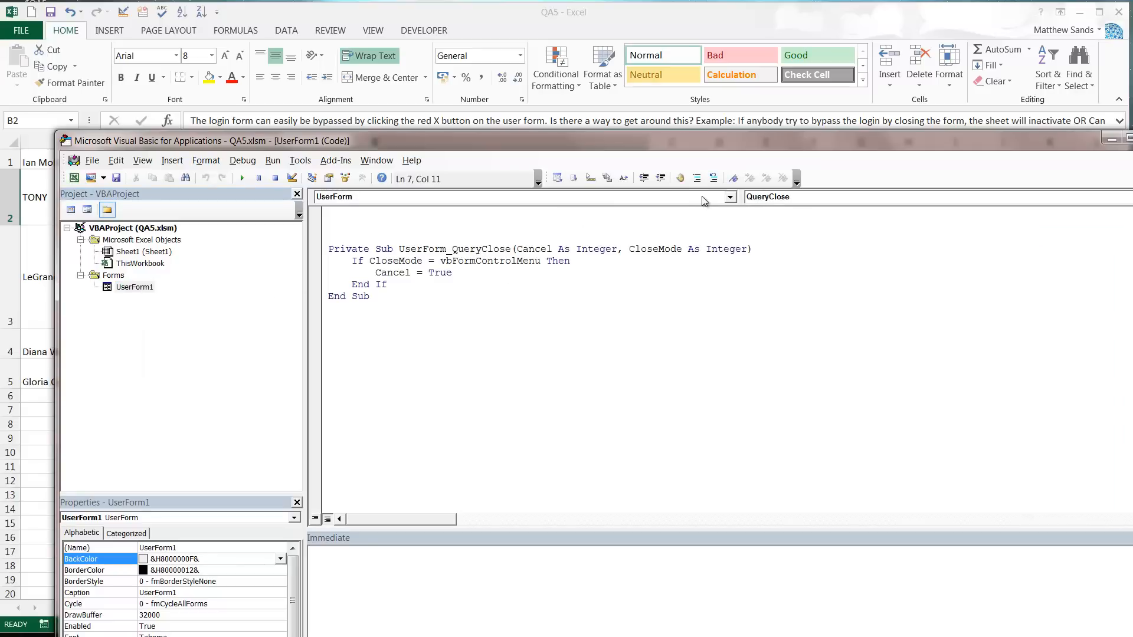
left_click(729, 196)
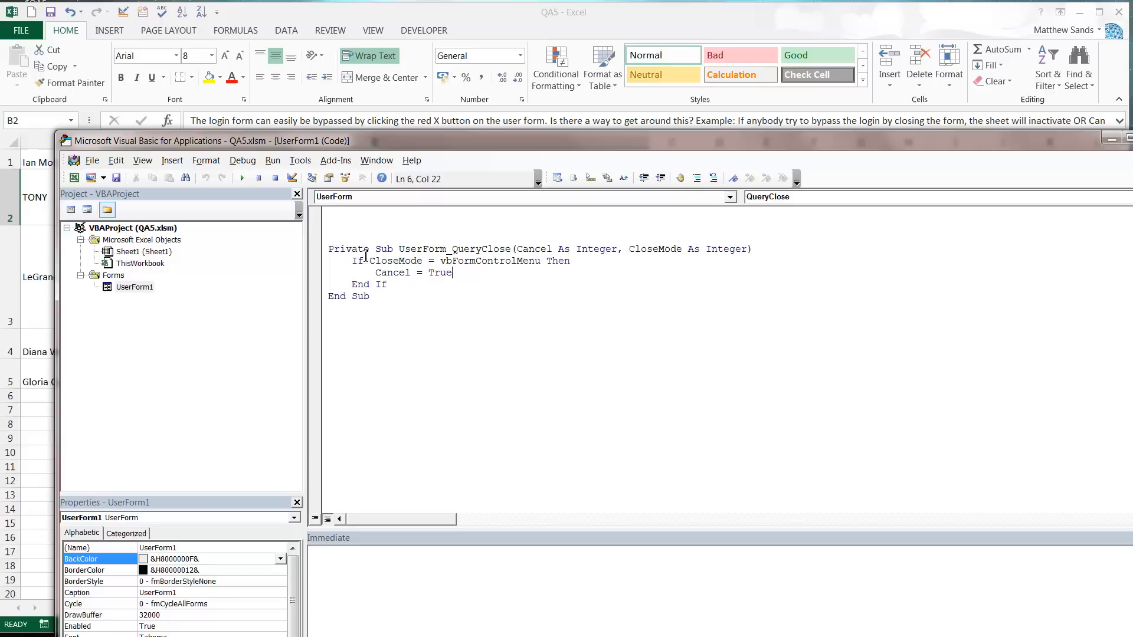
left_click_drag(357, 261, 440, 284)
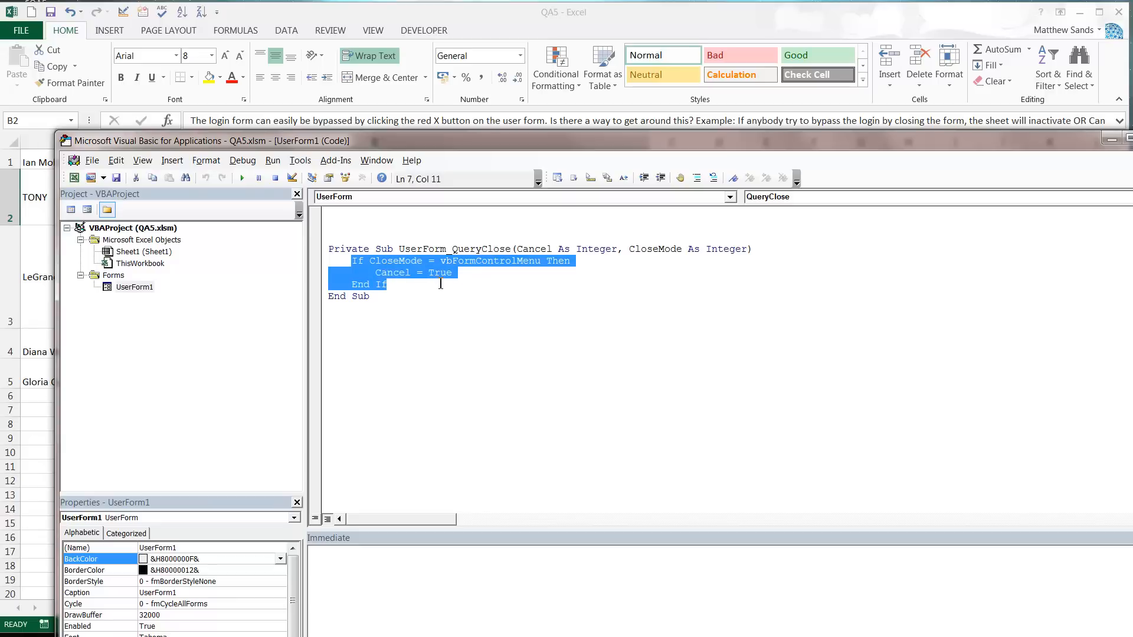
left_click(434, 261)
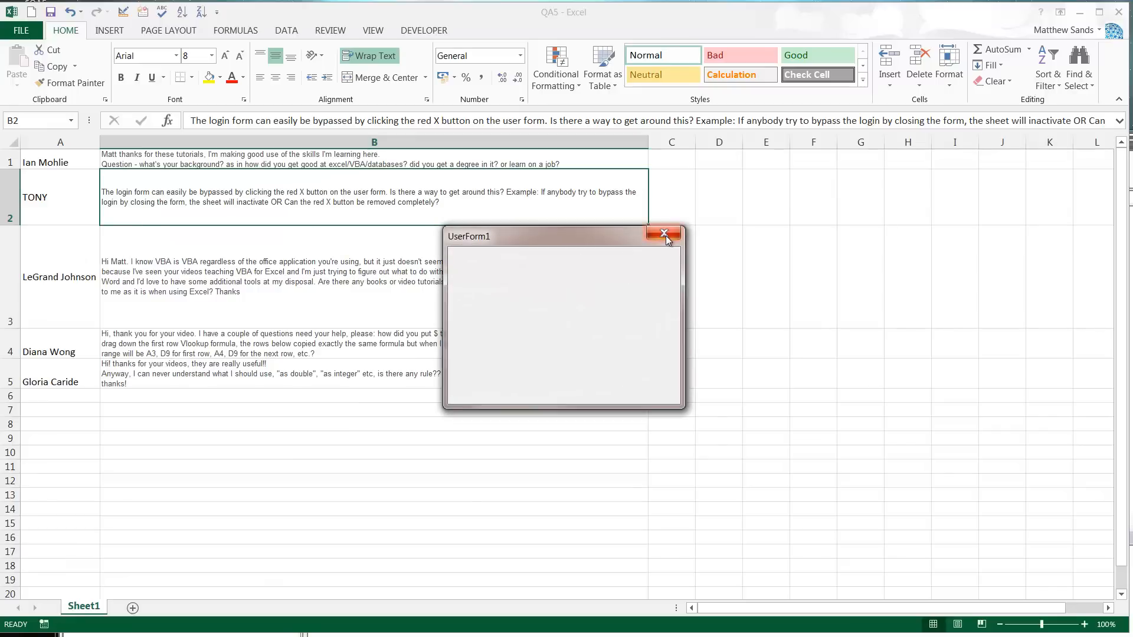
mouse_move(524, 281)
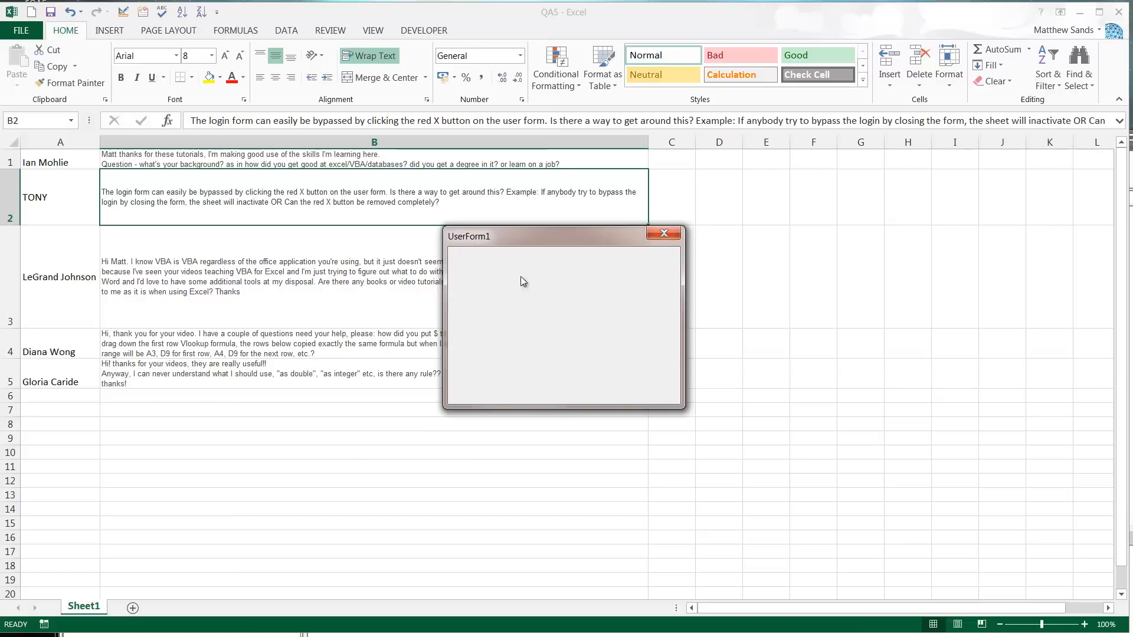
mouse_move(613, 352)
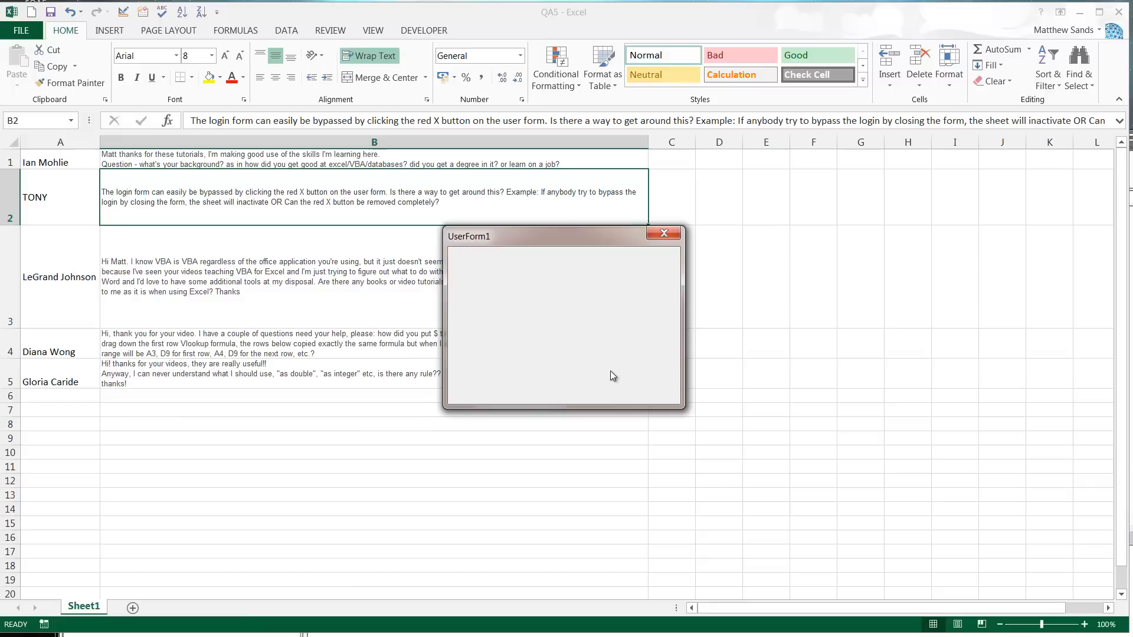
mouse_move(545, 328)
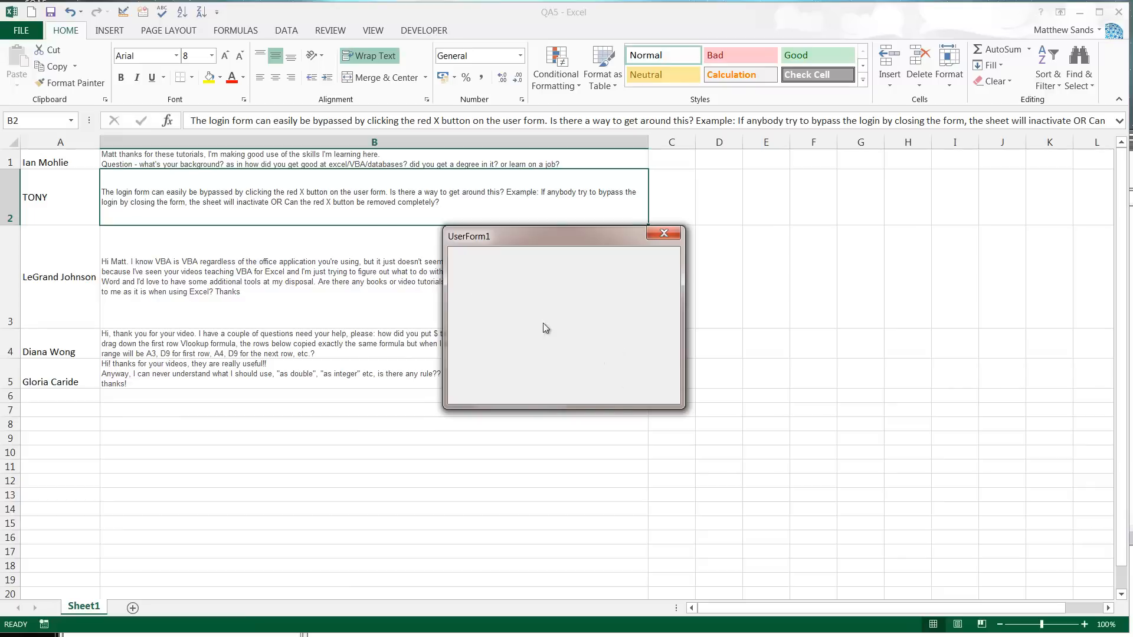
mouse_move(660, 385)
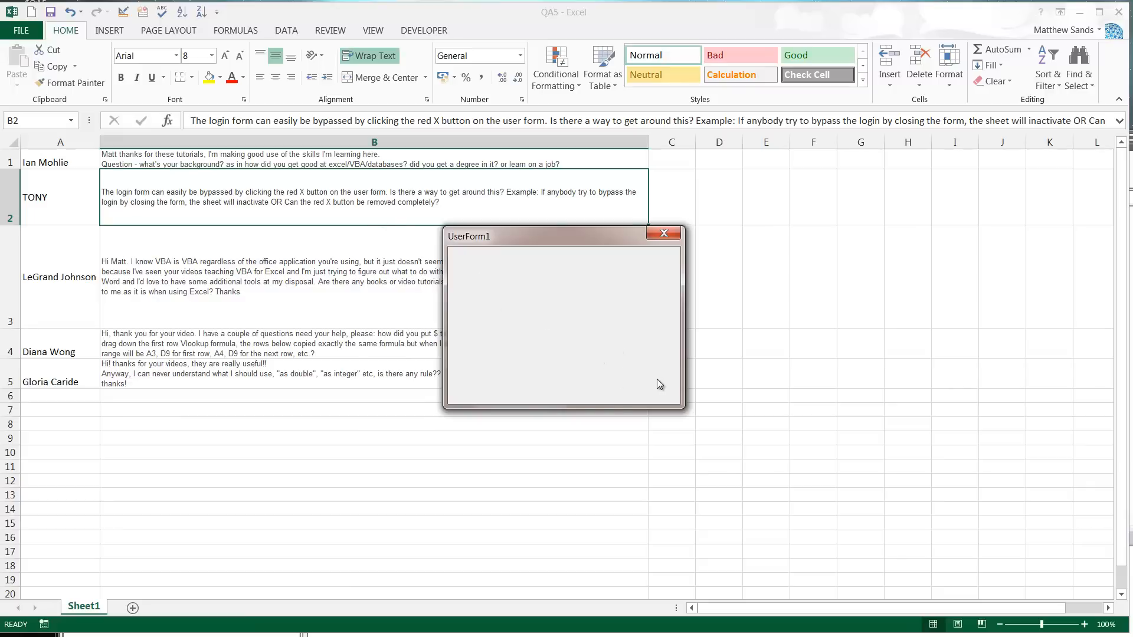
mouse_move(608, 323)
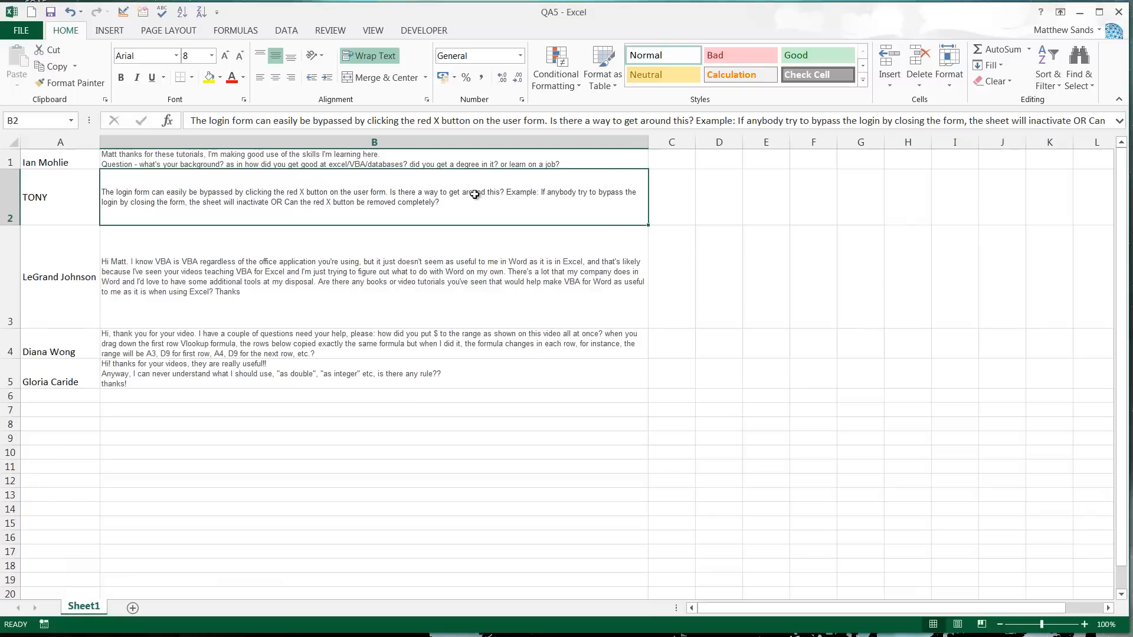
mouse_move(162, 231)
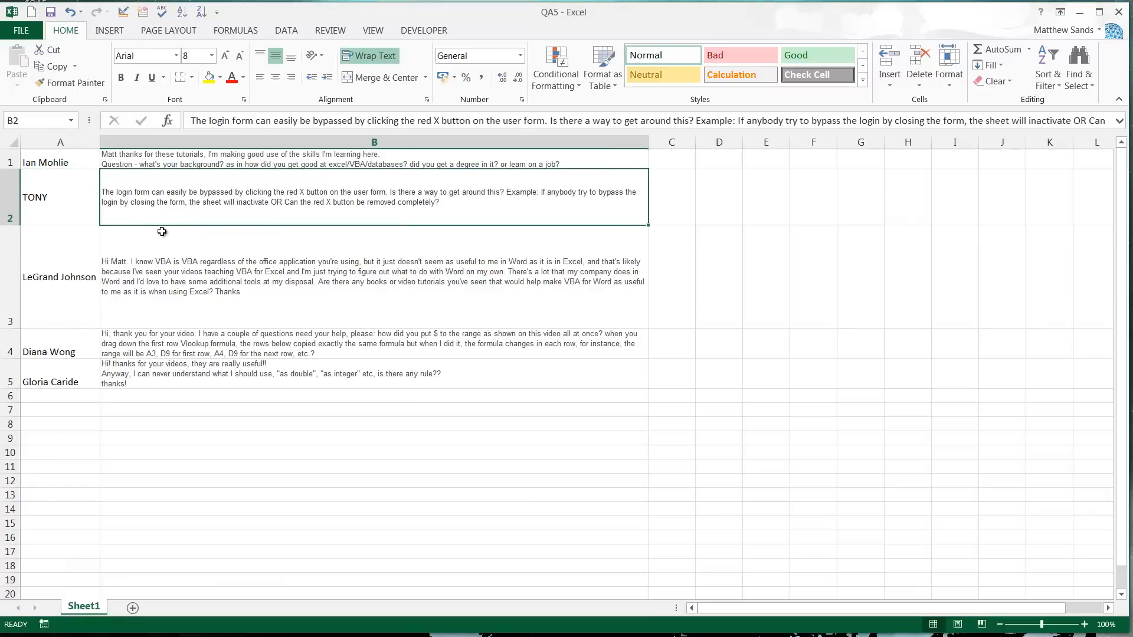
Step: Bring up the context actions for the UserForm1 module in Project Explorer
right_click(84, 606)
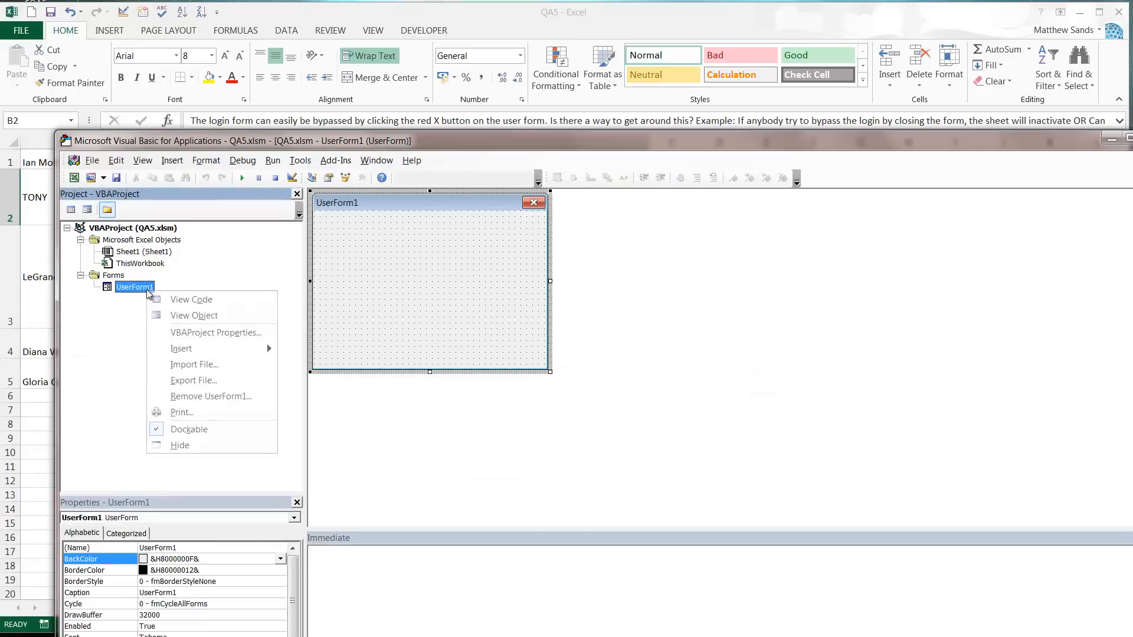
left_click(192, 300)
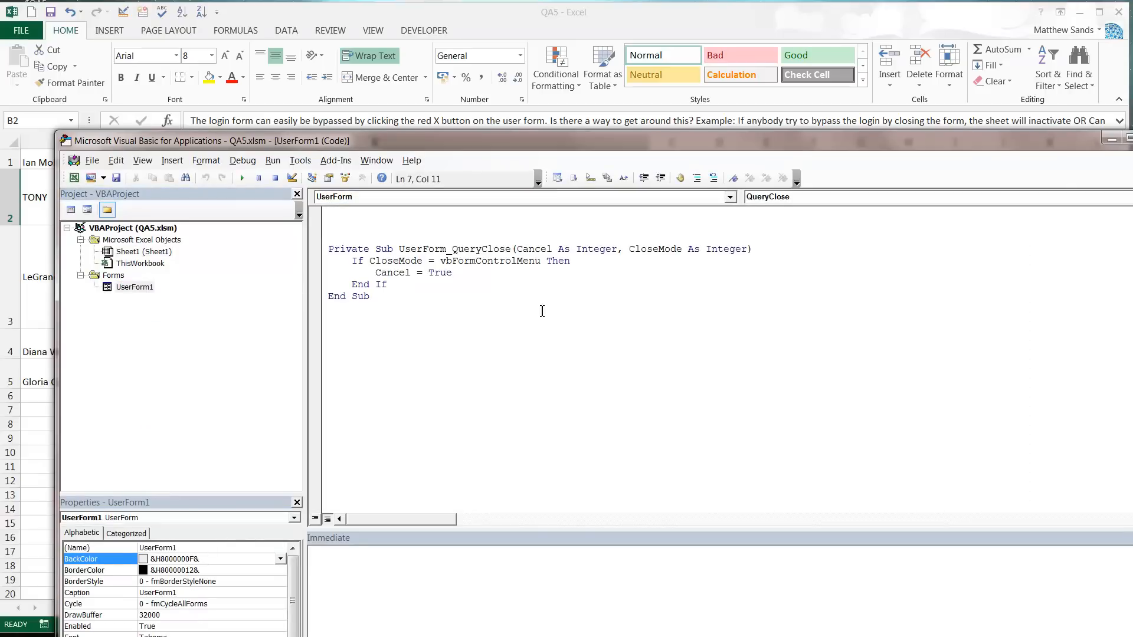
mouse_move(707, 298)
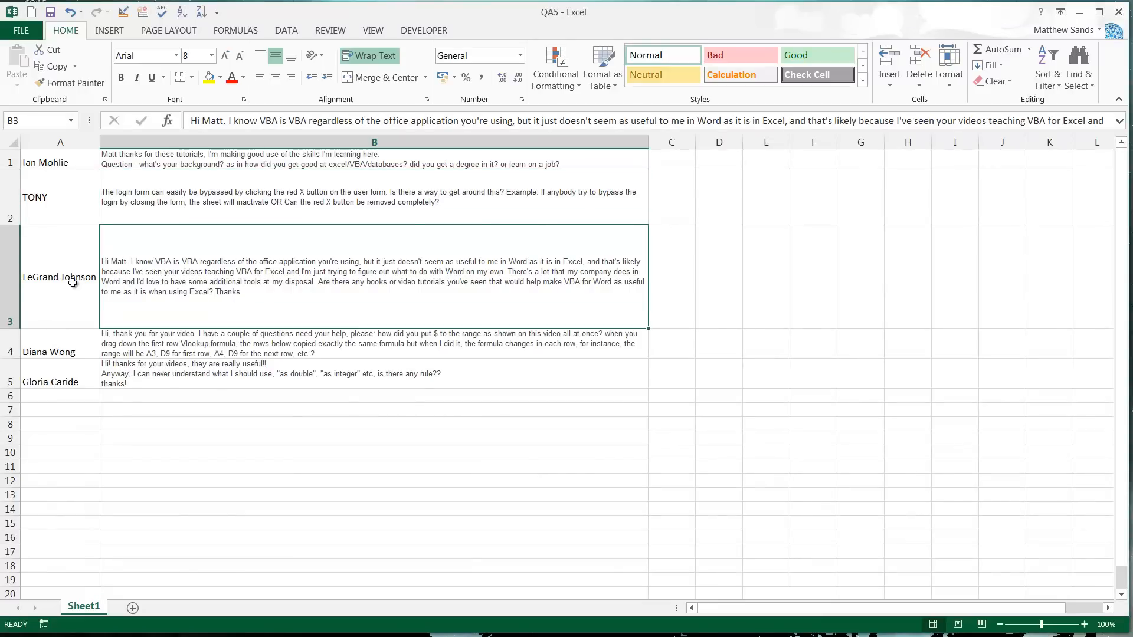
left_click(59, 277)
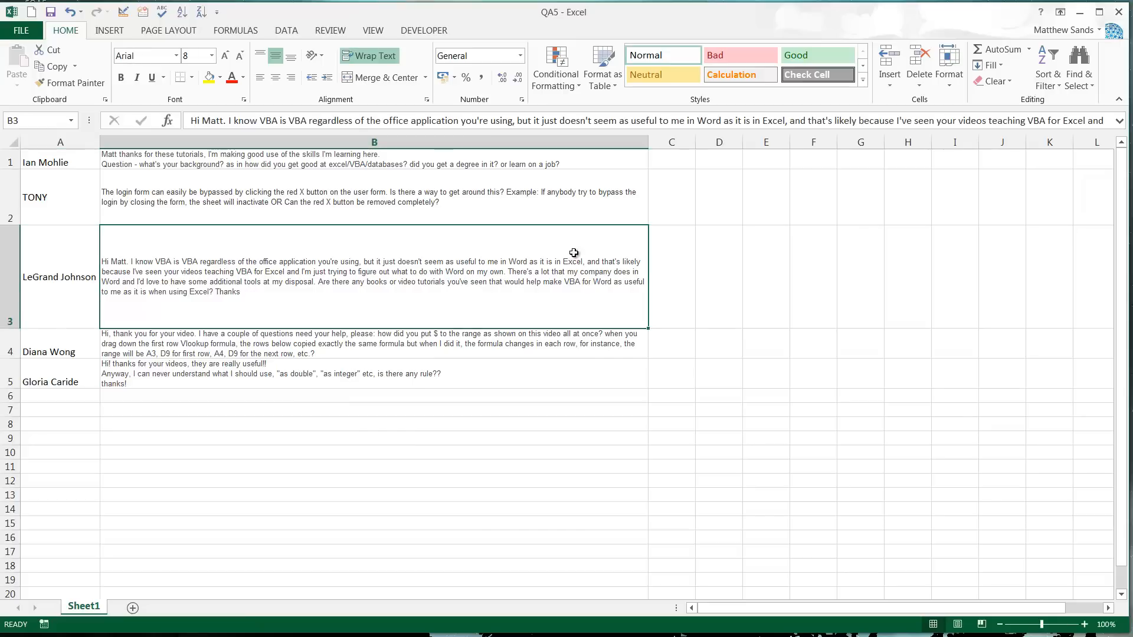
mouse_move(546, 292)
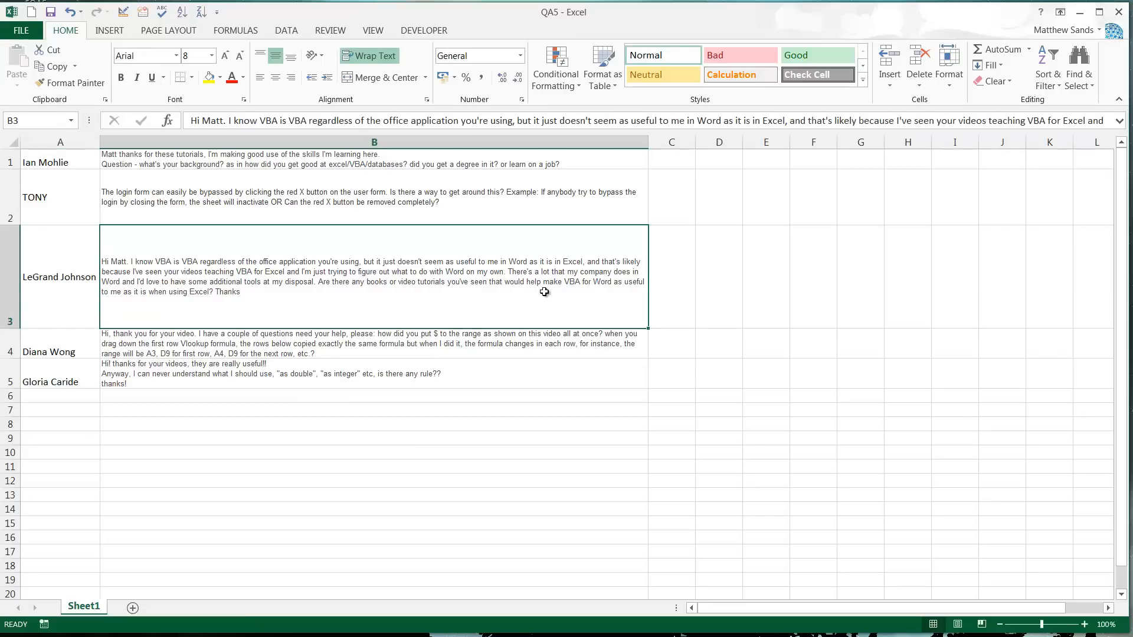
mouse_move(538, 305)
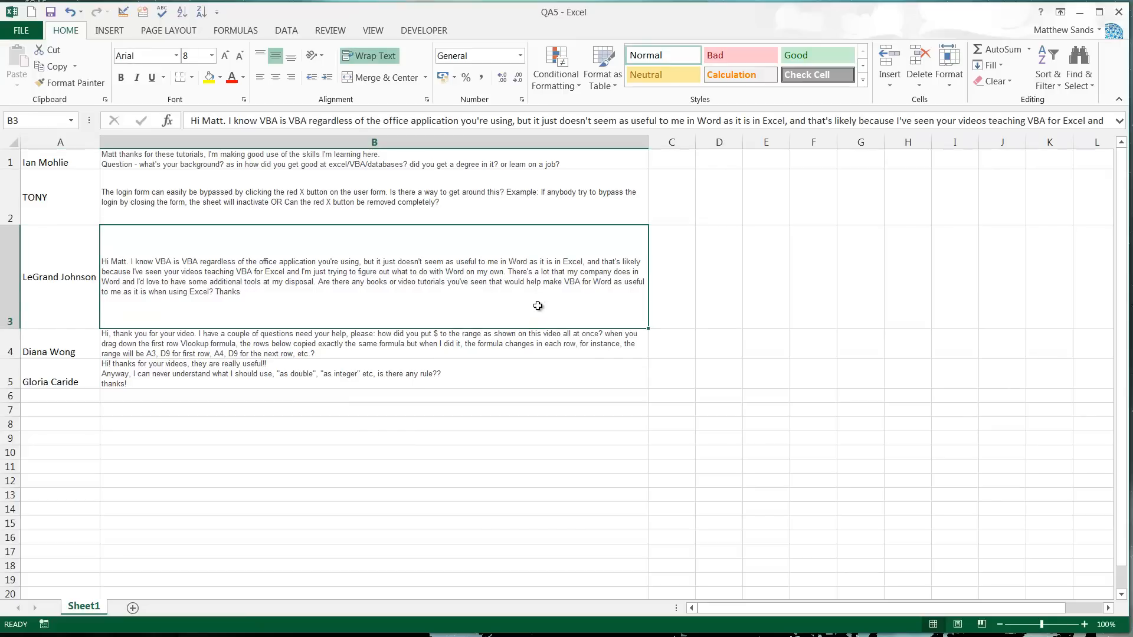
mouse_move(457, 340)
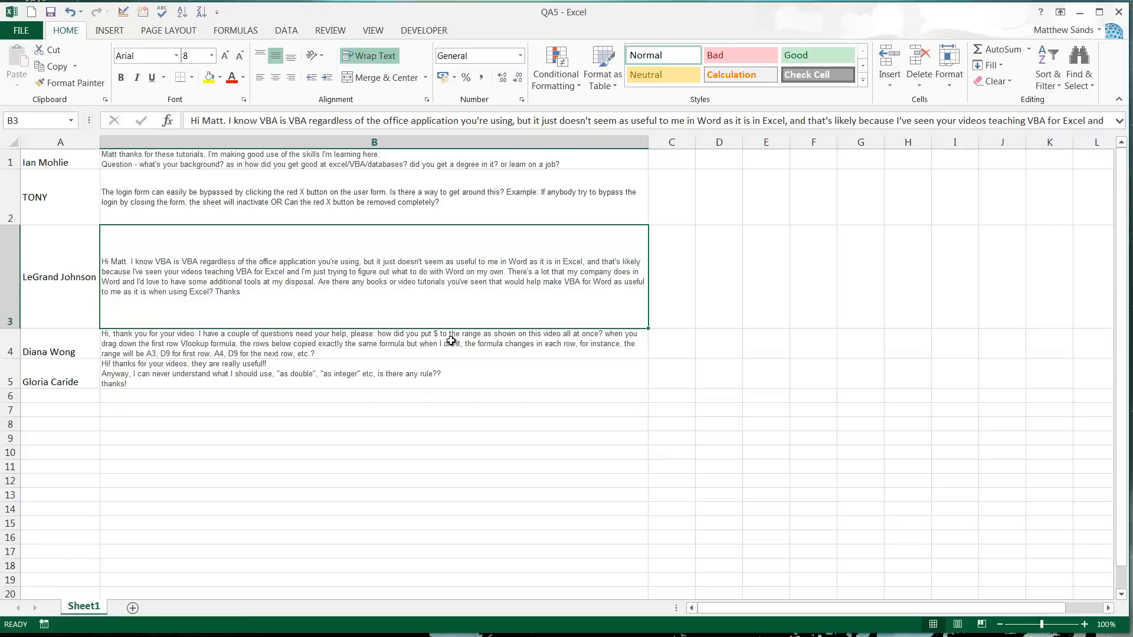
mouse_move(439, 340)
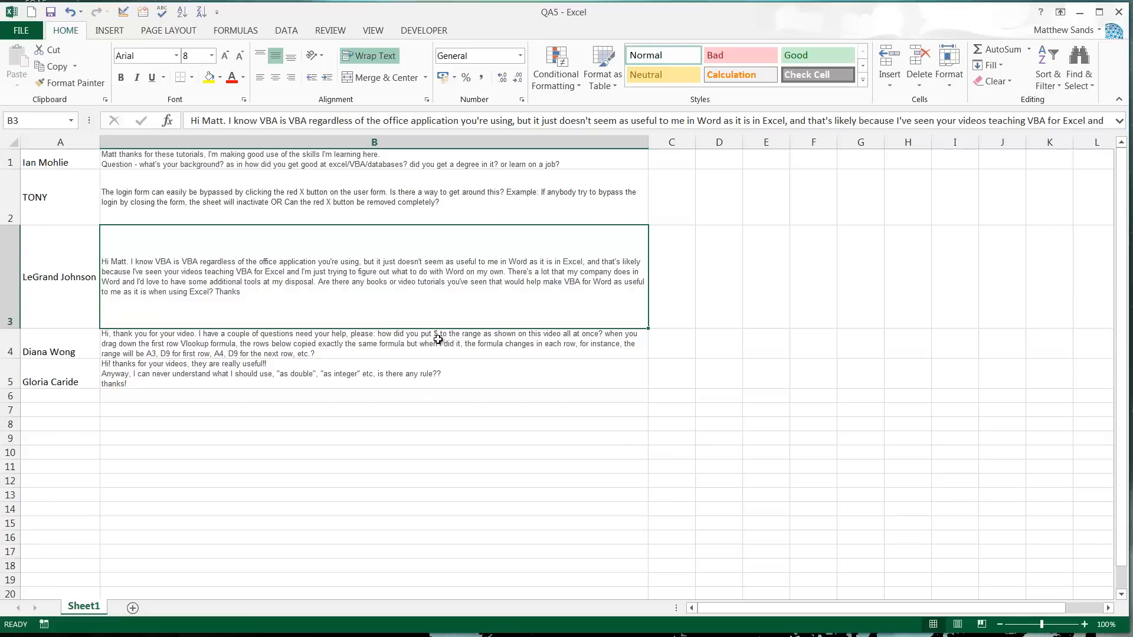
mouse_move(473, 288)
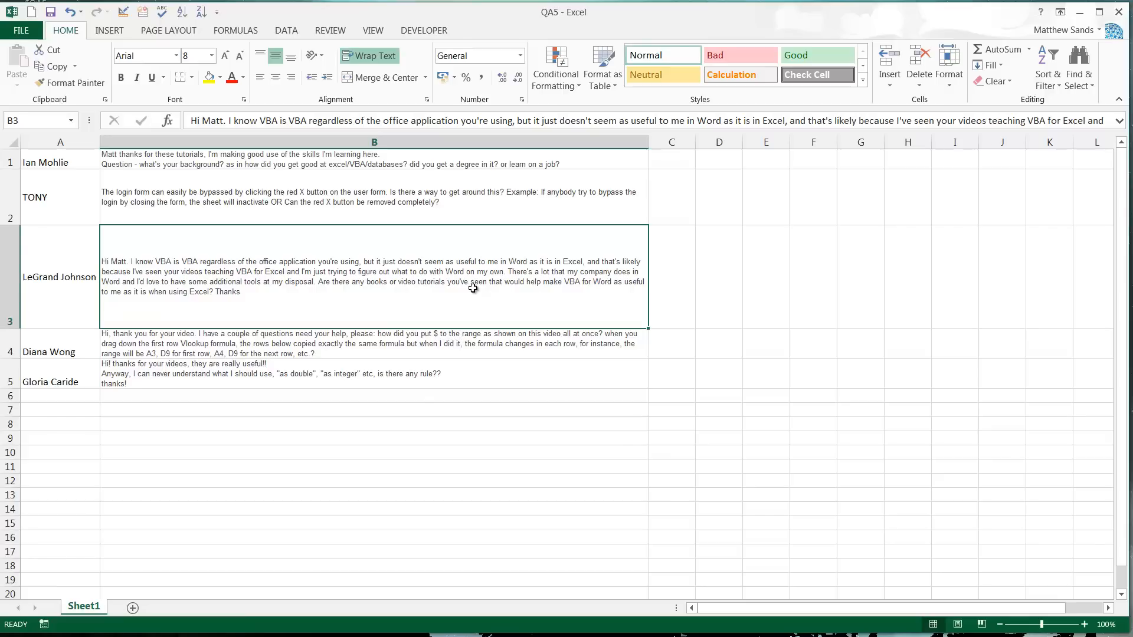
mouse_move(449, 284)
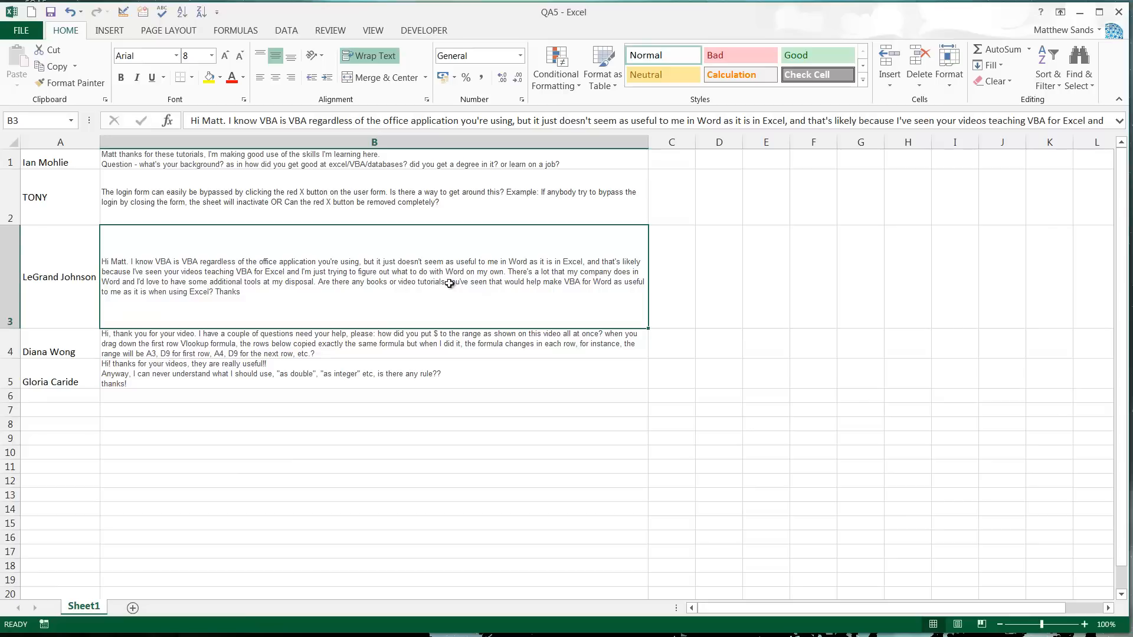
mouse_move(437, 298)
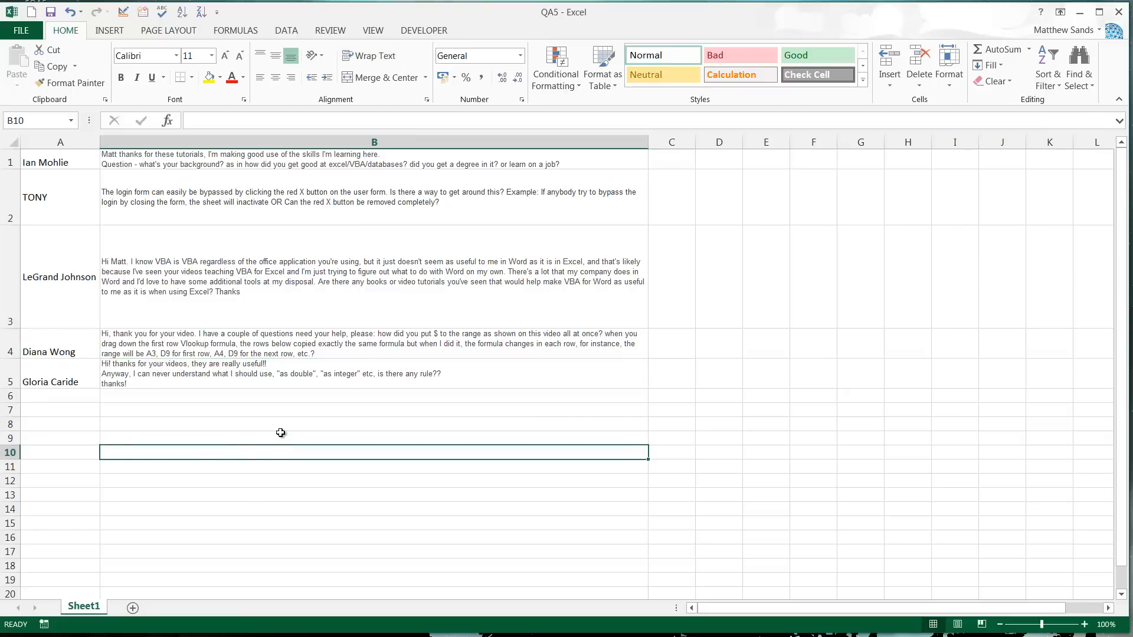
Step: Enter =A10 in B10, fill it down and across, and inspect the copied formulas in D10 and B10
type("=")
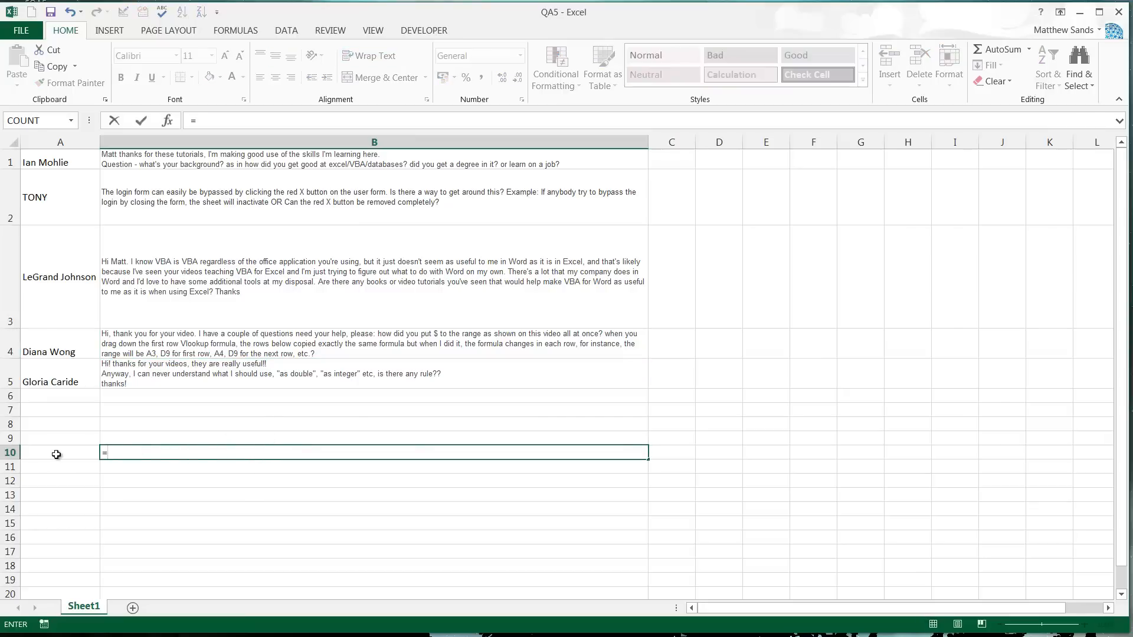
left_click(57, 453)
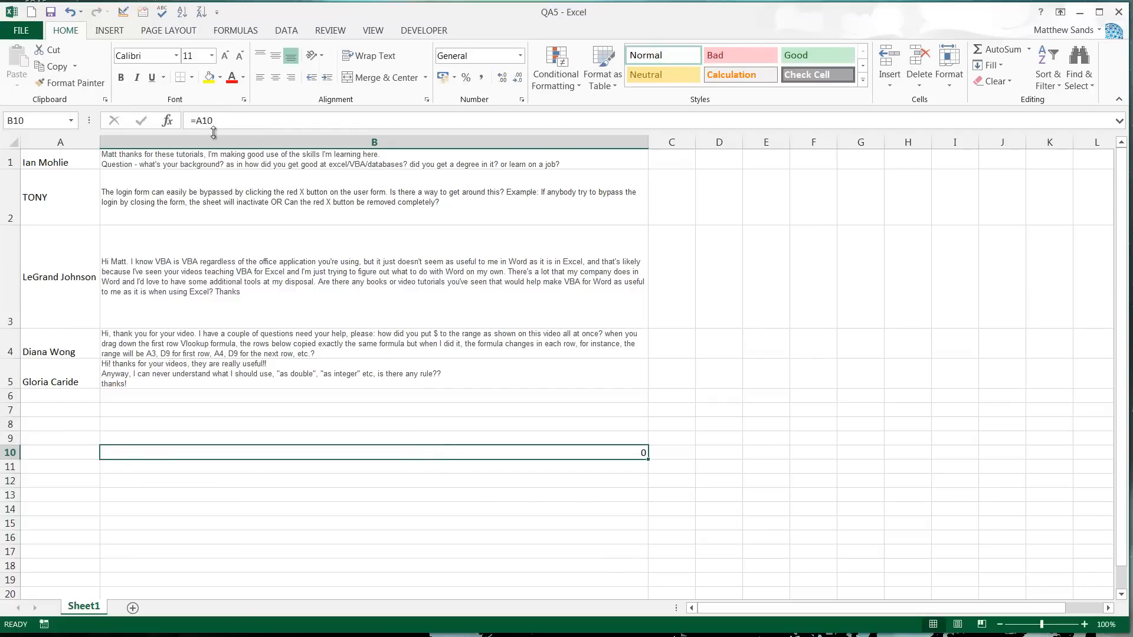
mouse_move(47, 397)
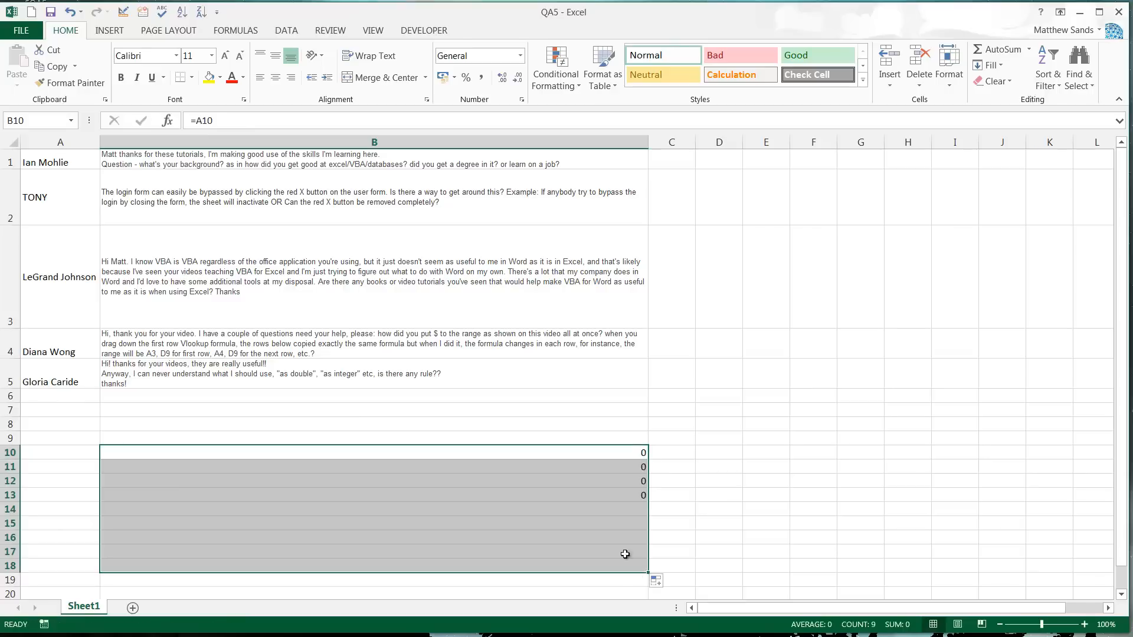
left_click(59, 466)
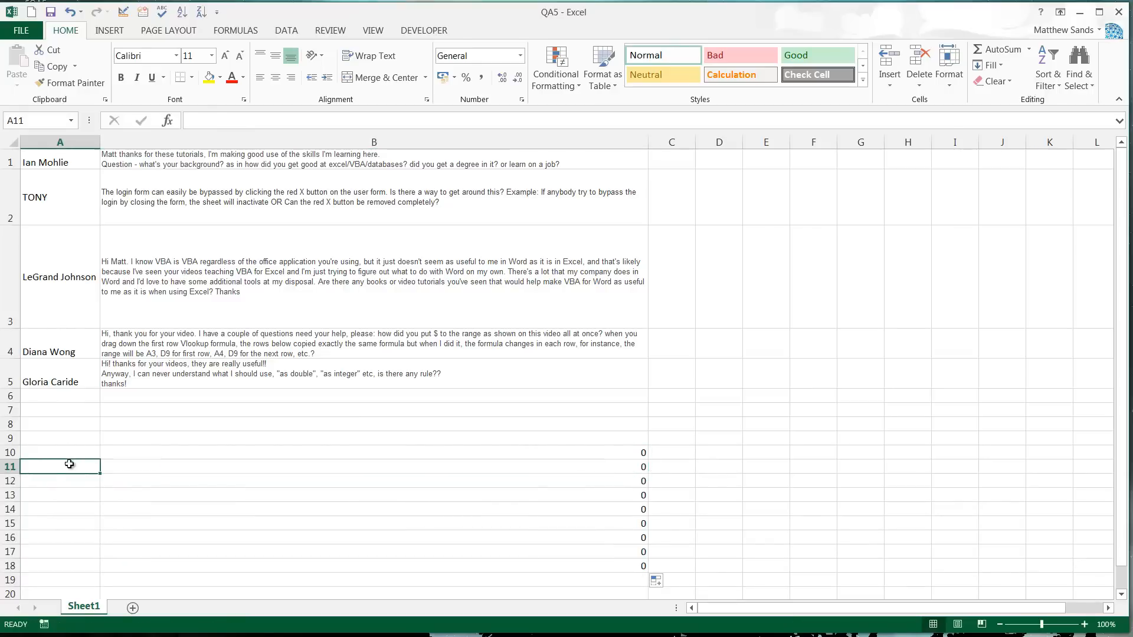
left_click(368, 519)
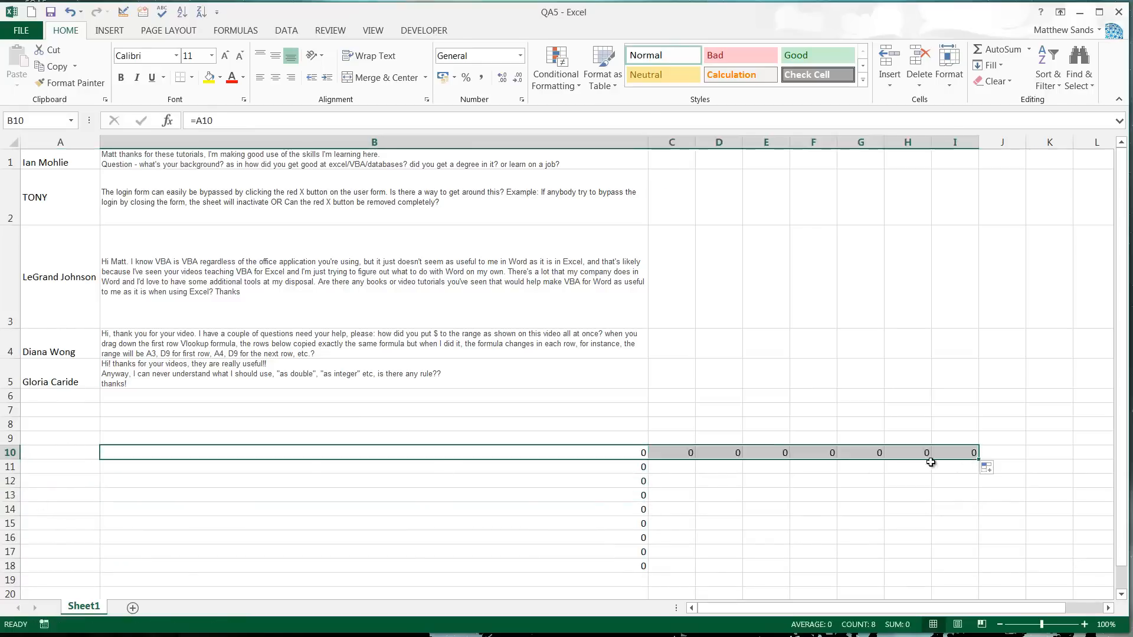
left_click(699, 453)
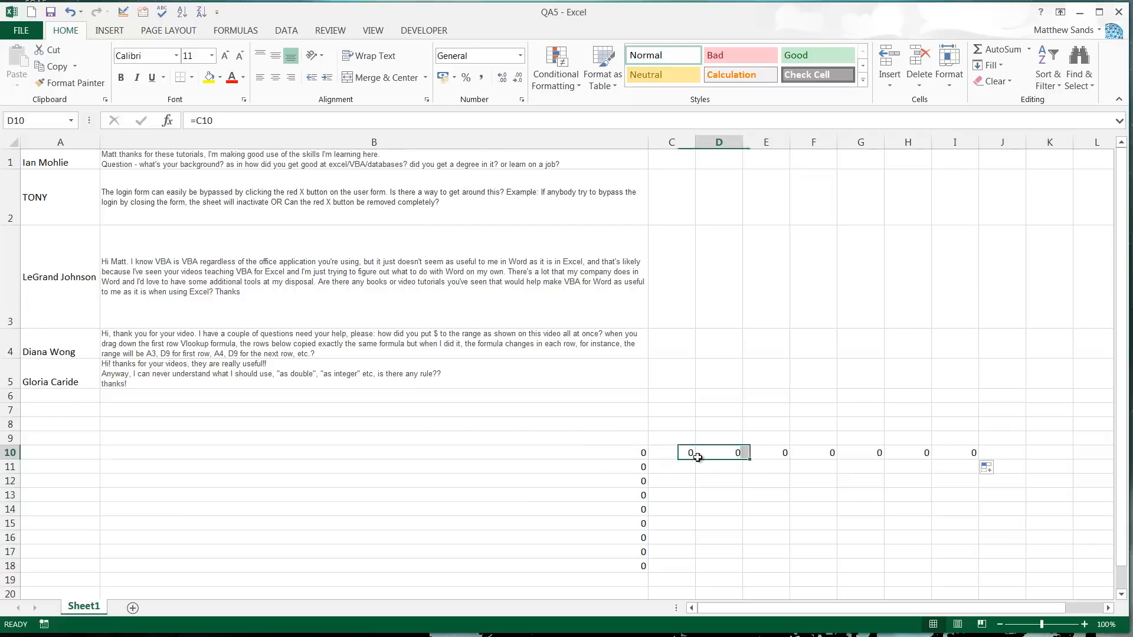
left_click(956, 451)
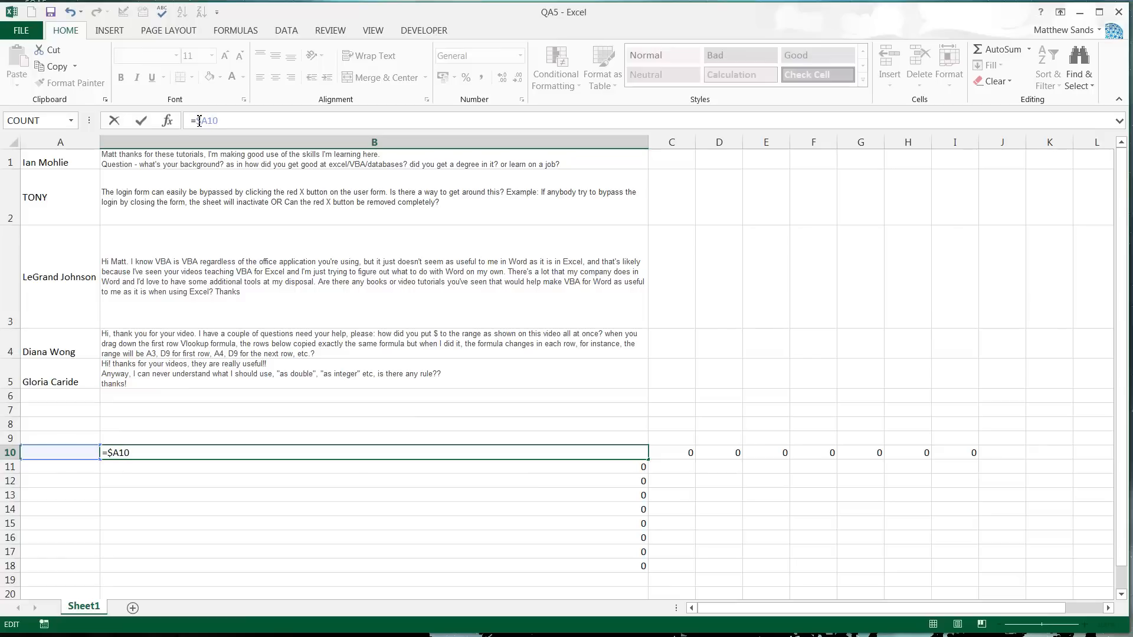
Step: Lock the B10 reference with F4, confirm it, and check the copies in I10, C10 and B17
key("Enter")
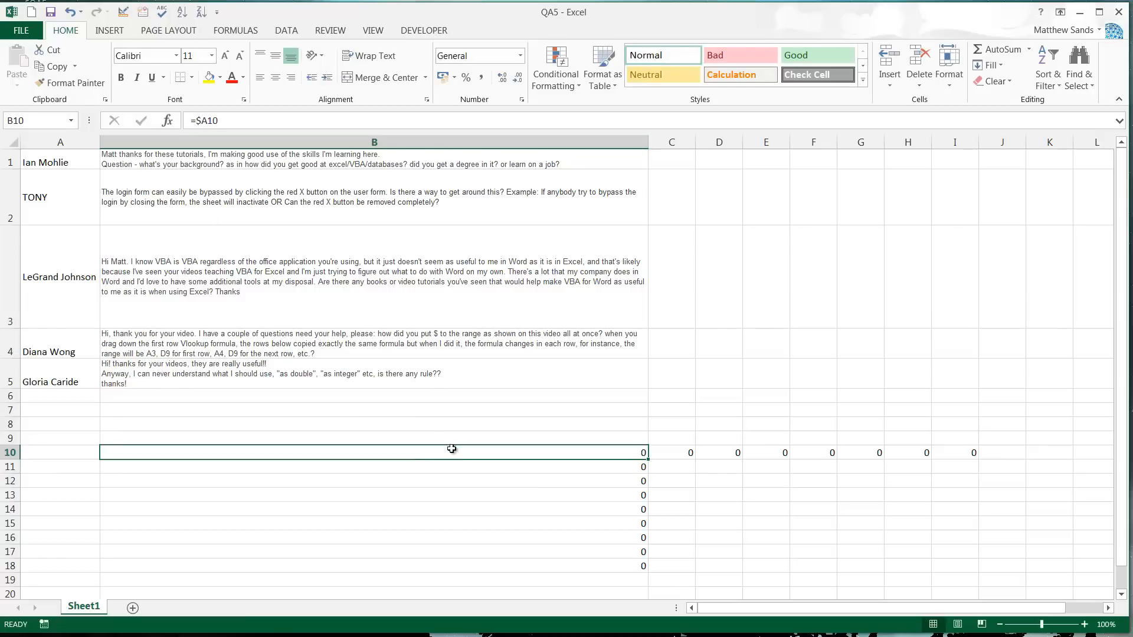
mouse_move(649, 460)
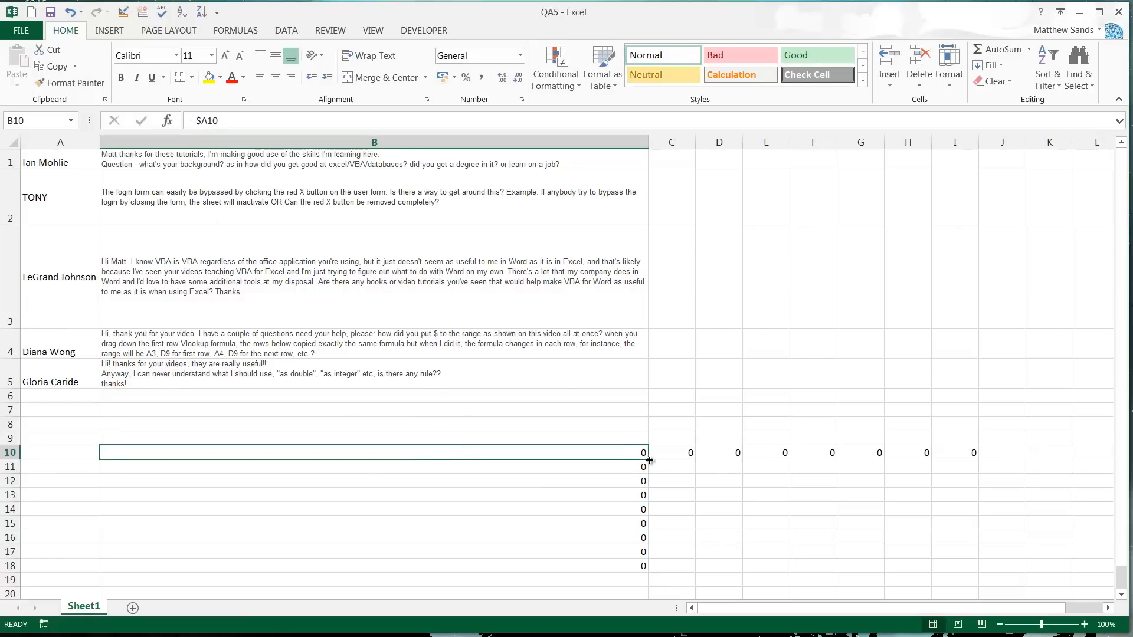
left_click(954, 453)
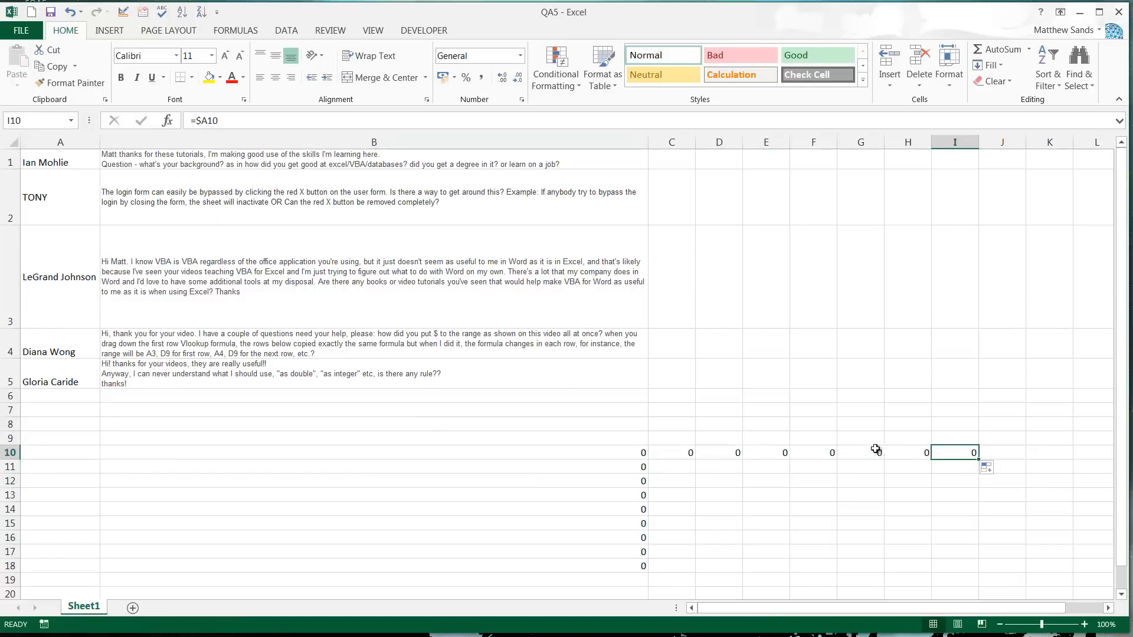
left_click(670, 453)
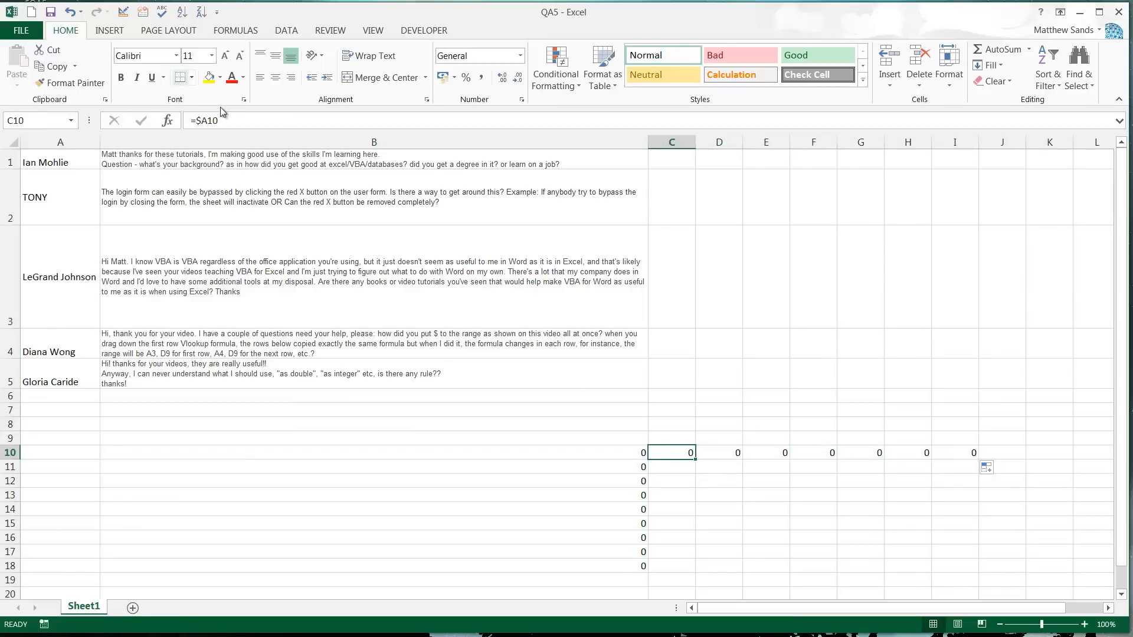
mouse_move(196, 121)
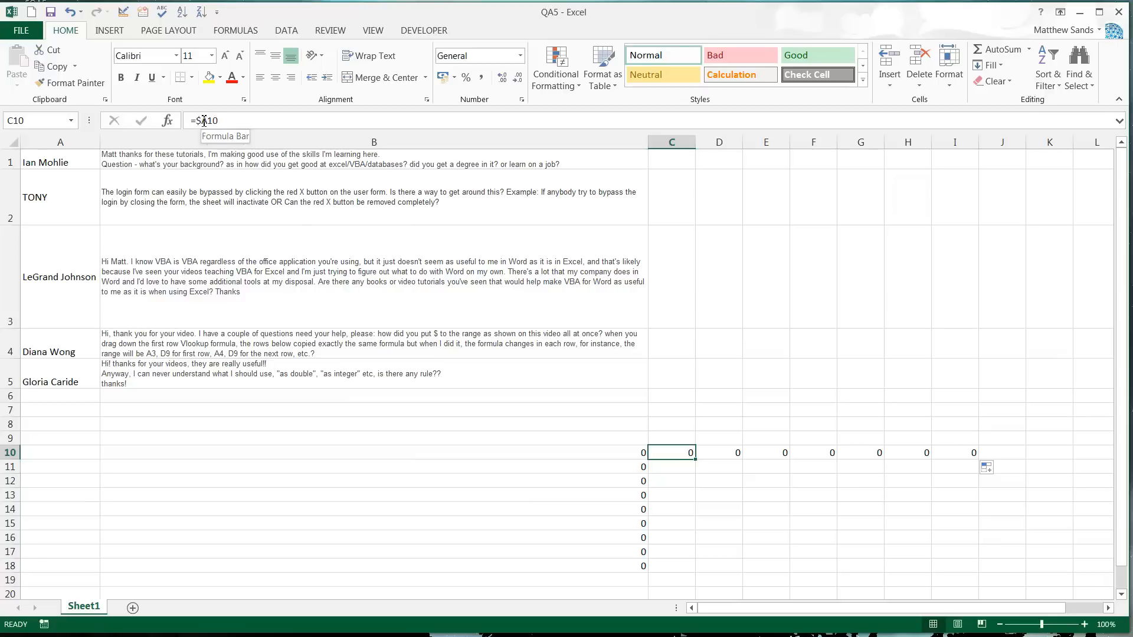
left_click(373, 460)
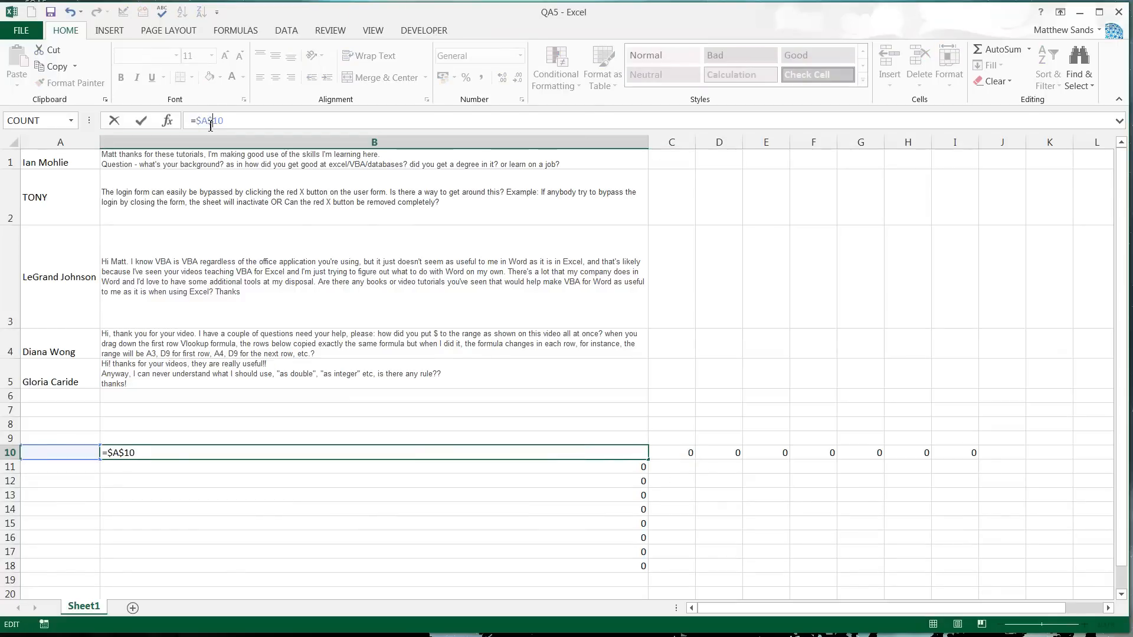
key("Enter")
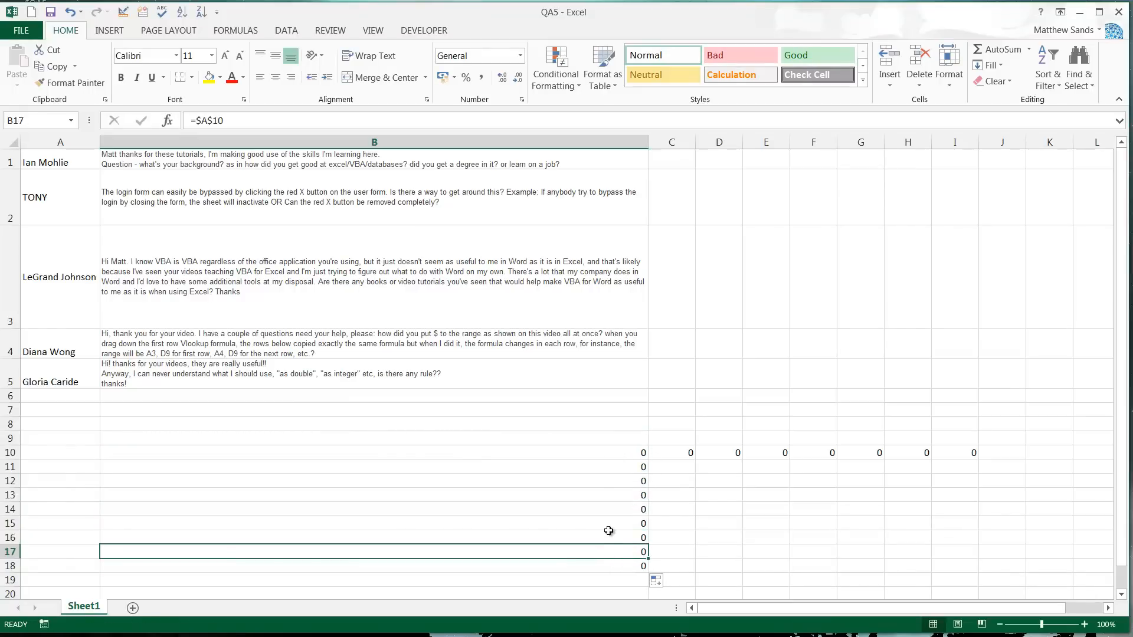
left_click(373, 463)
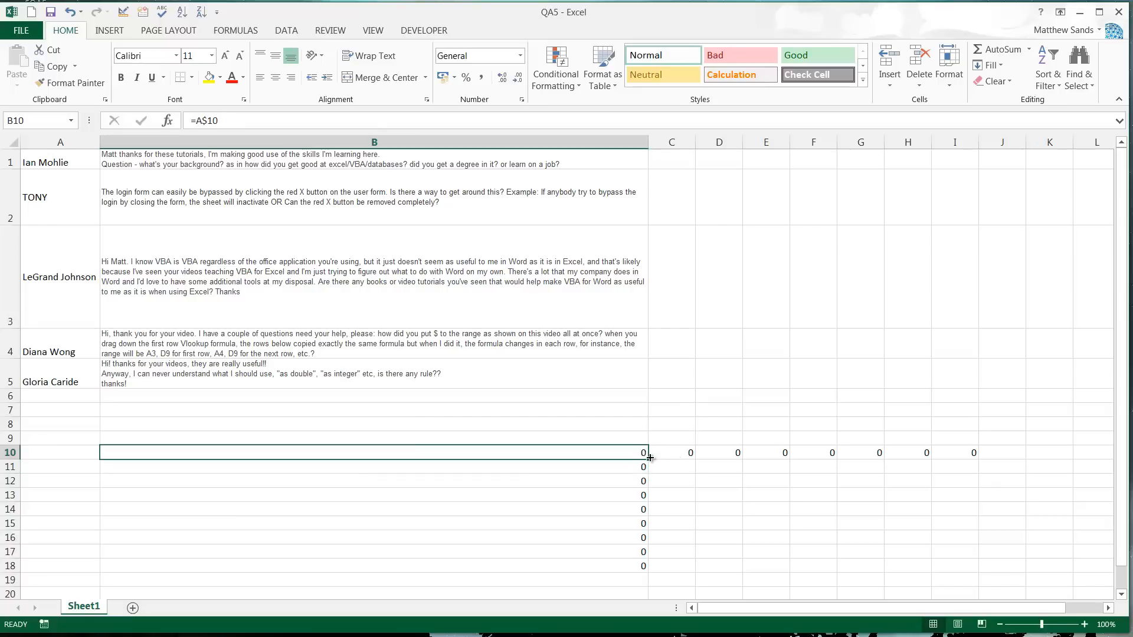
Step: Copy the formula across C to I, then clear the zero copies in C11:I18
left_click_drag(646, 452, 976, 452)
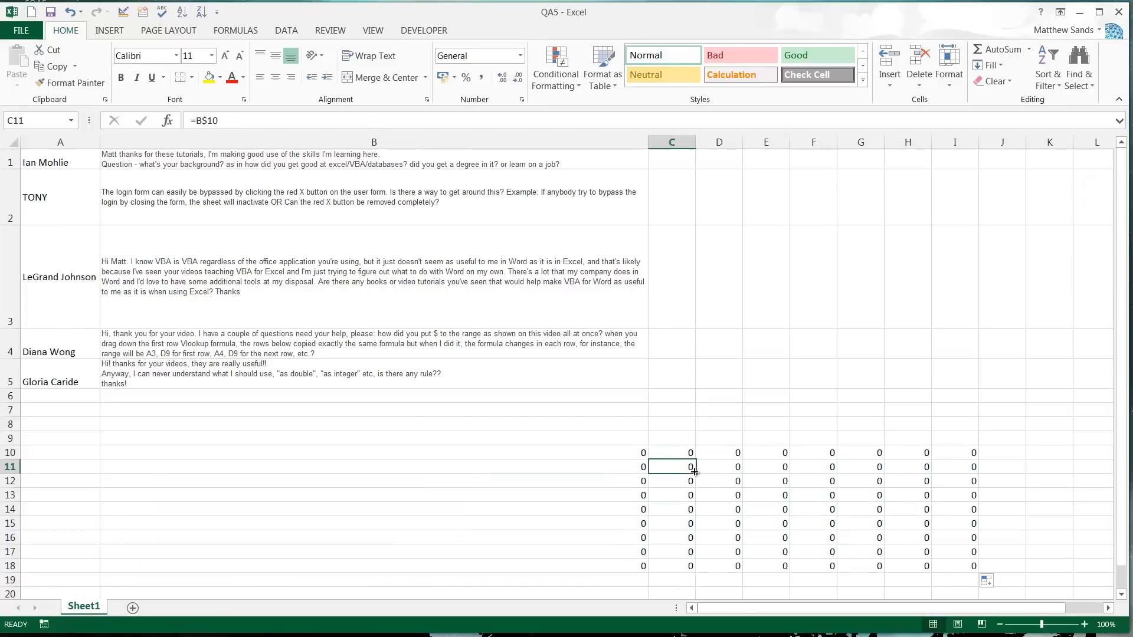
left_click(719, 495)
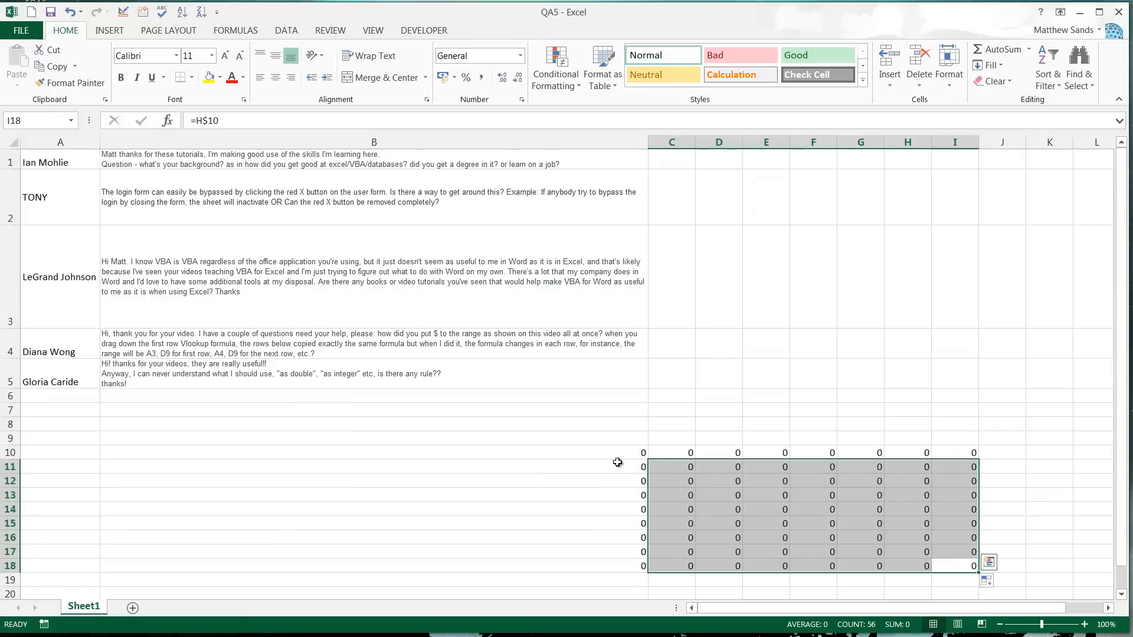
key("Delete")
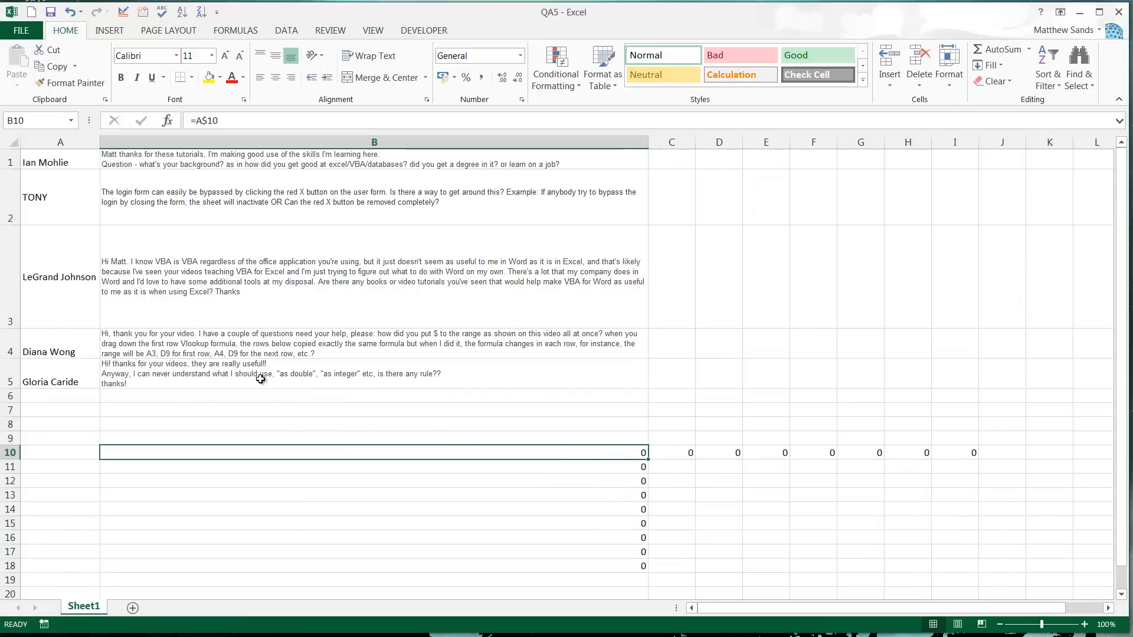
mouse_move(364, 406)
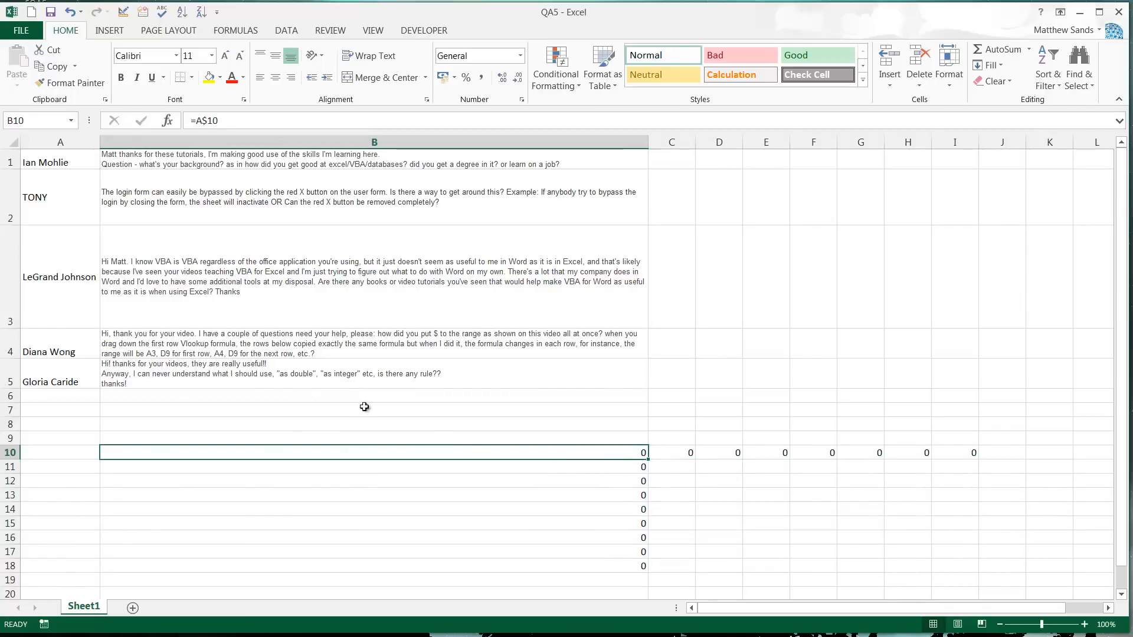
mouse_move(631, 465)
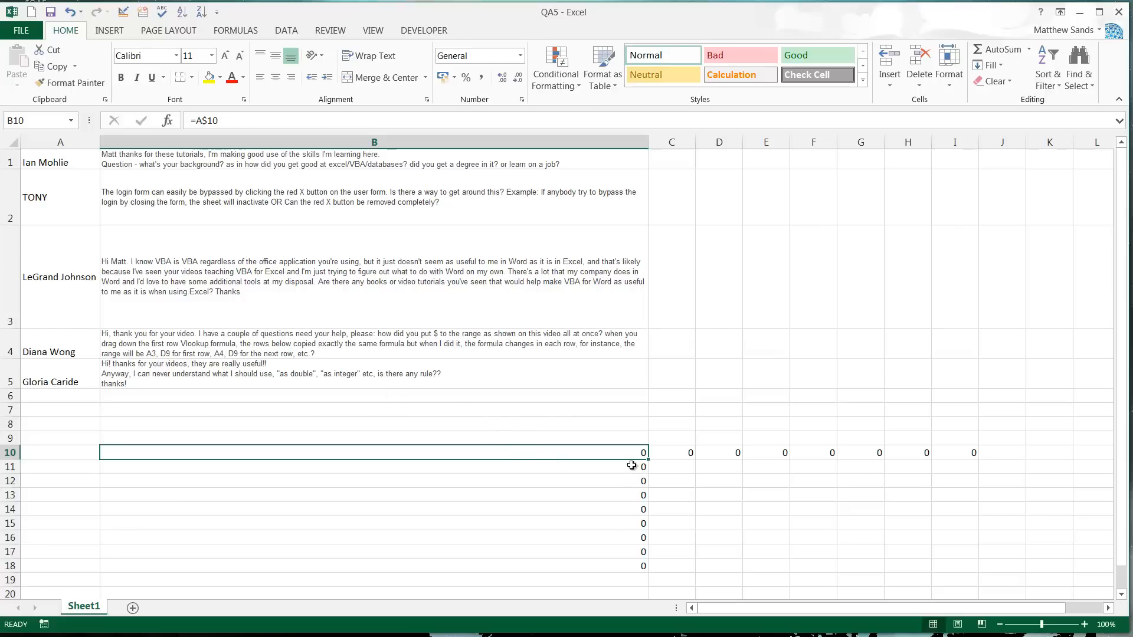
mouse_move(624, 440)
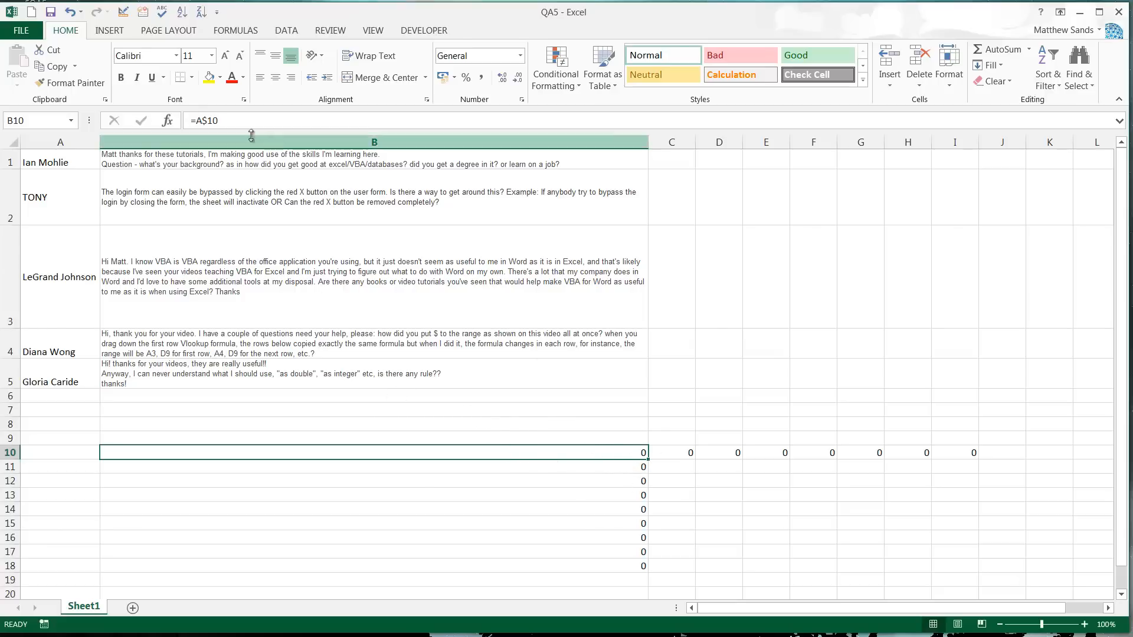
Step: Cycle B10's reference with F4 so column B's formulas read =A$10
double_click(373, 465)
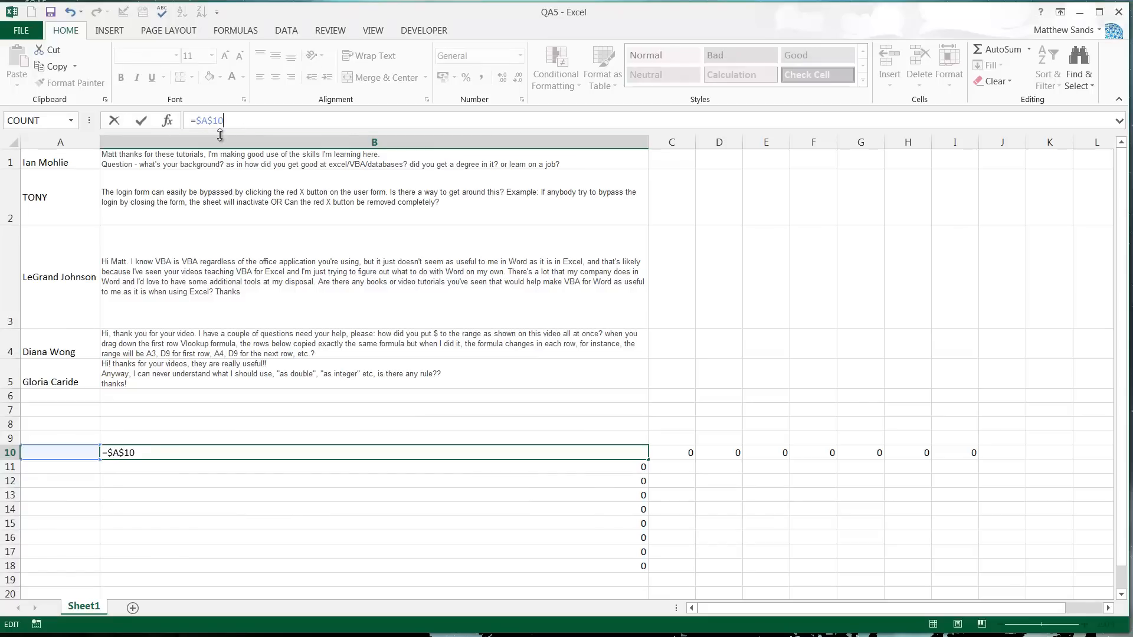
key("F4")
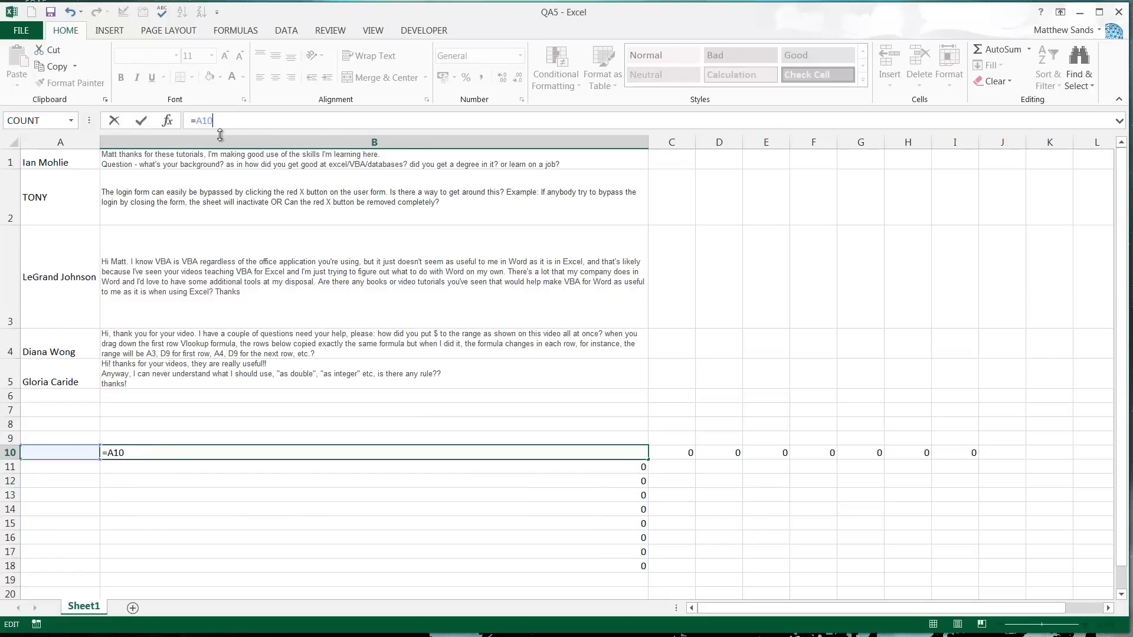
key("Enter")
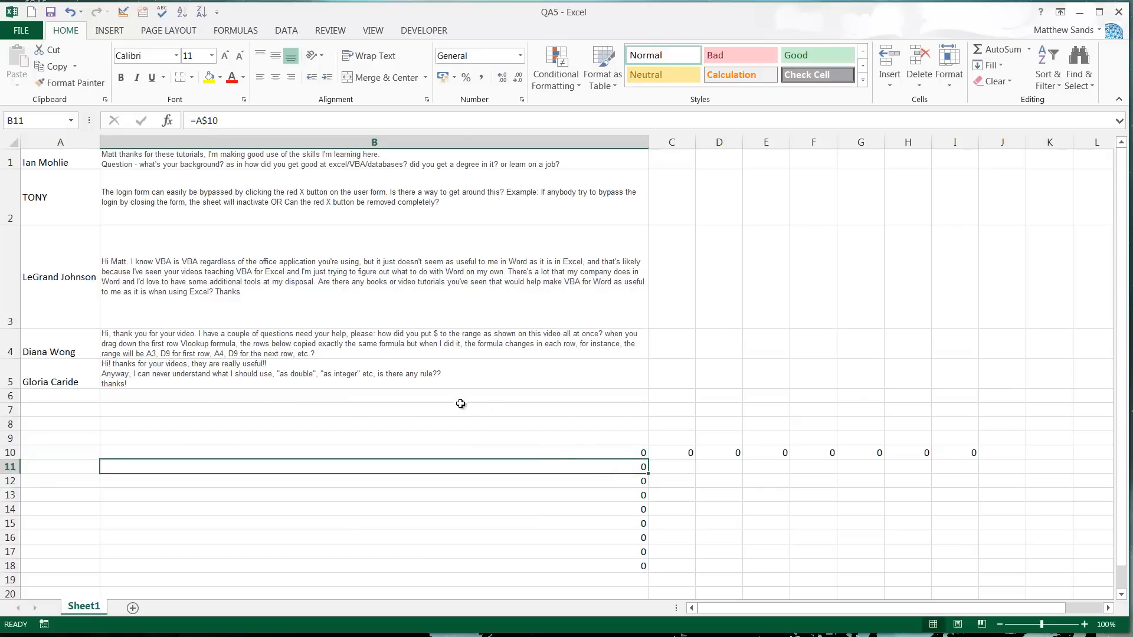
mouse_move(75, 385)
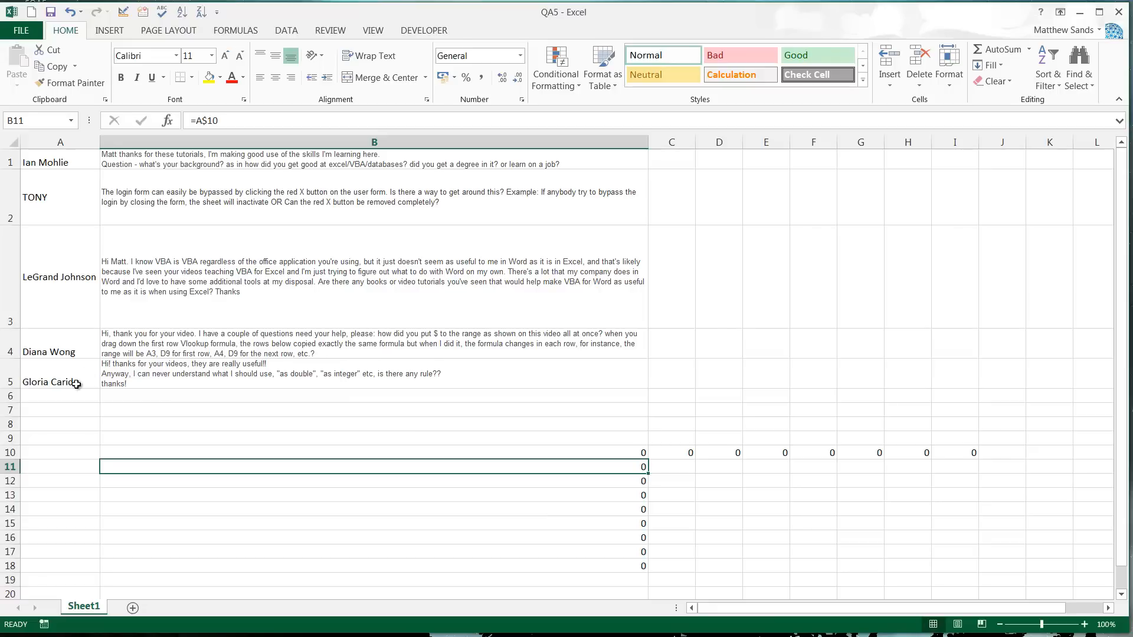
left_click(53, 383)
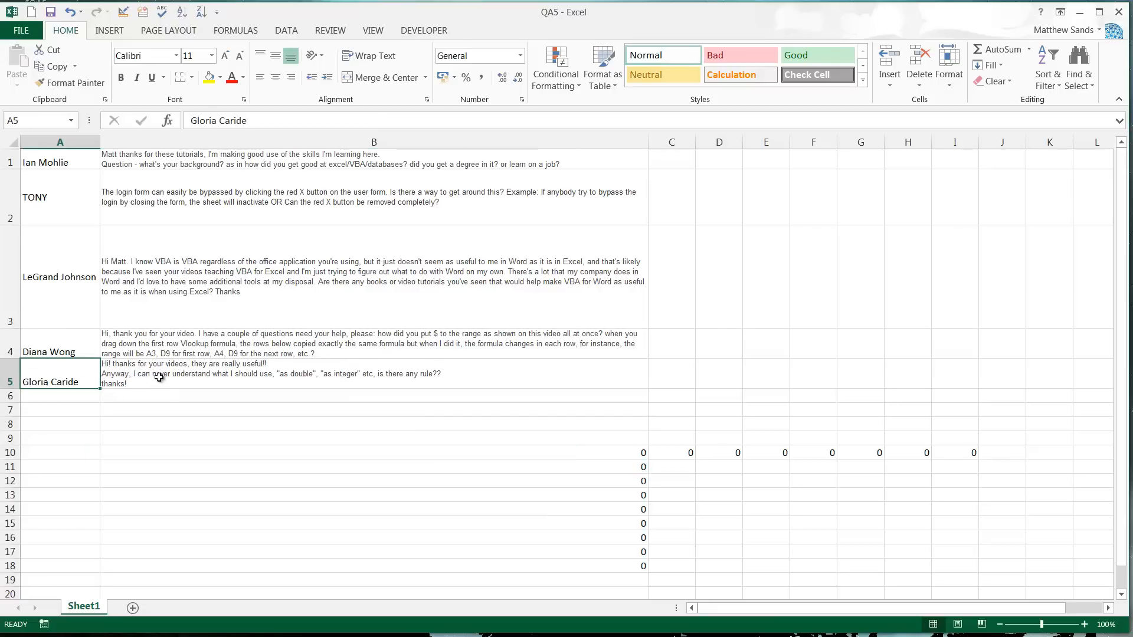
mouse_move(150, 380)
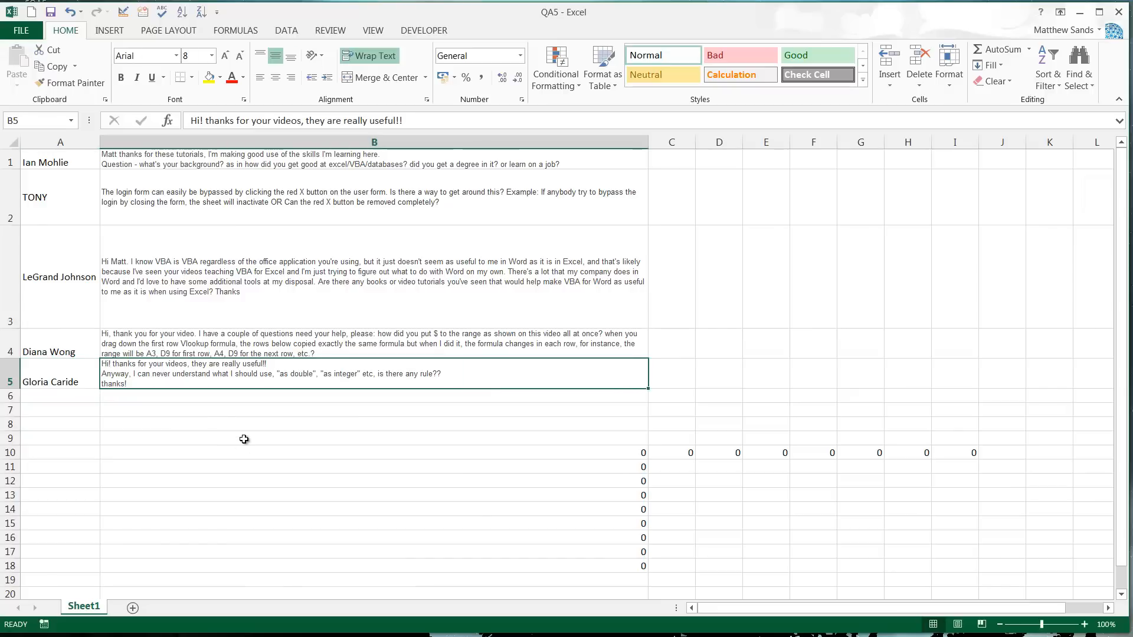
mouse_move(251, 460)
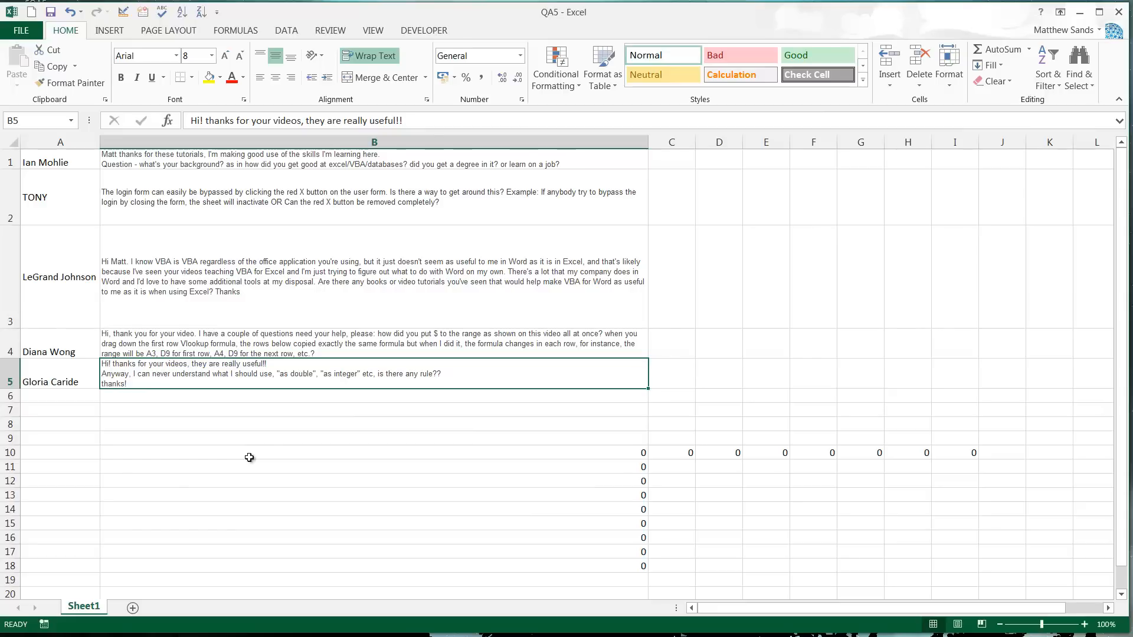
mouse_move(100, 582)
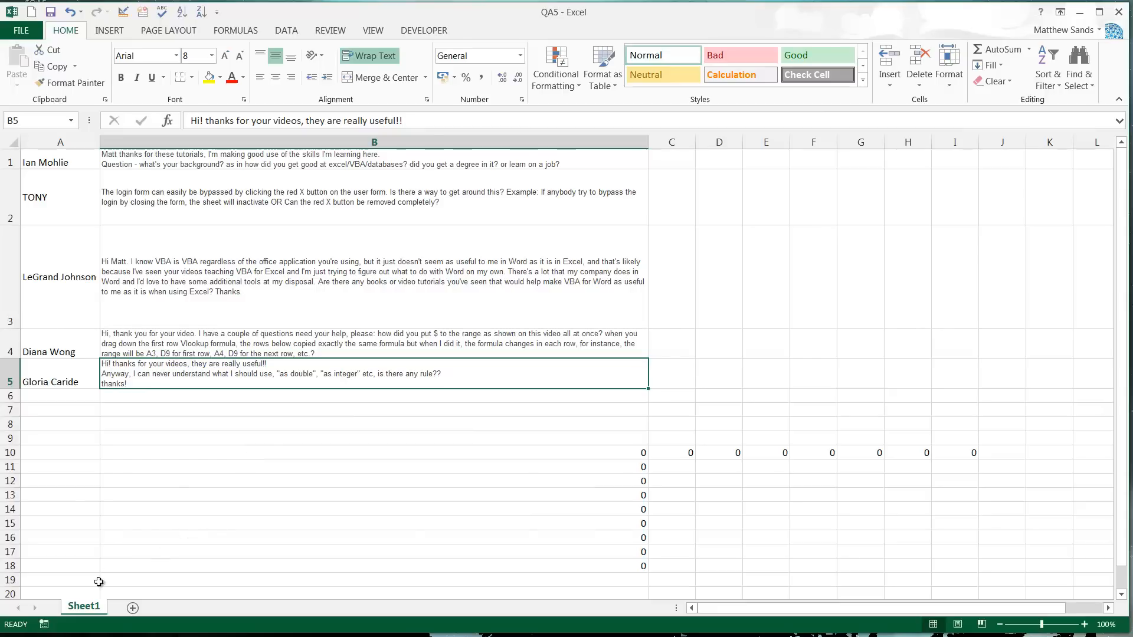
Step: View the code behind Sheet1 from the sheet tab's context menu
right_click(83, 606)
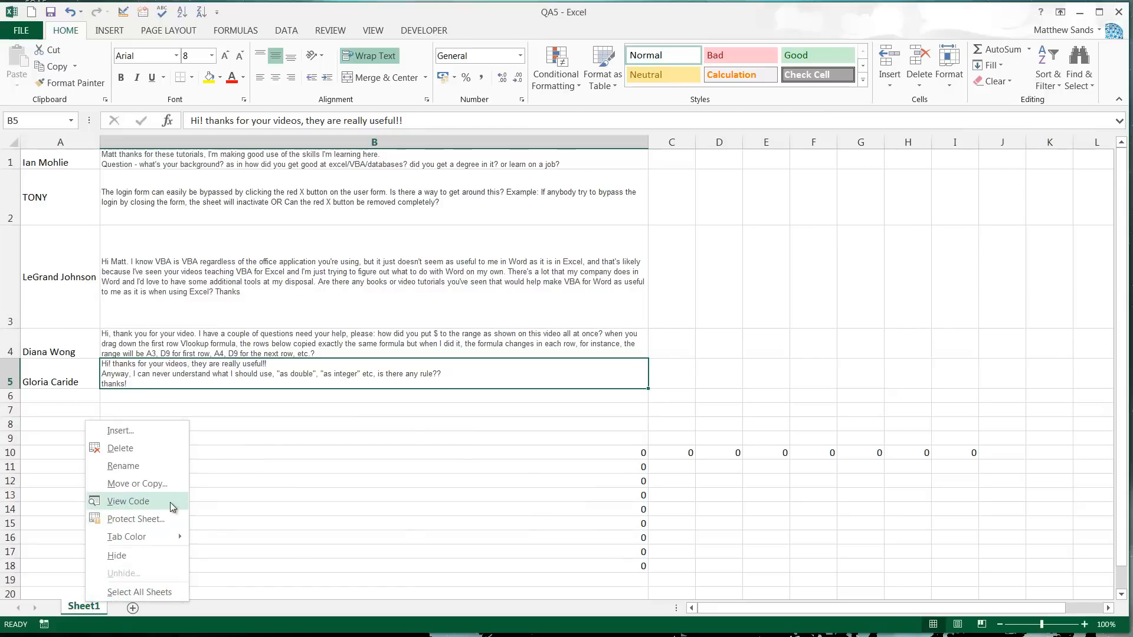
left_click(127, 501)
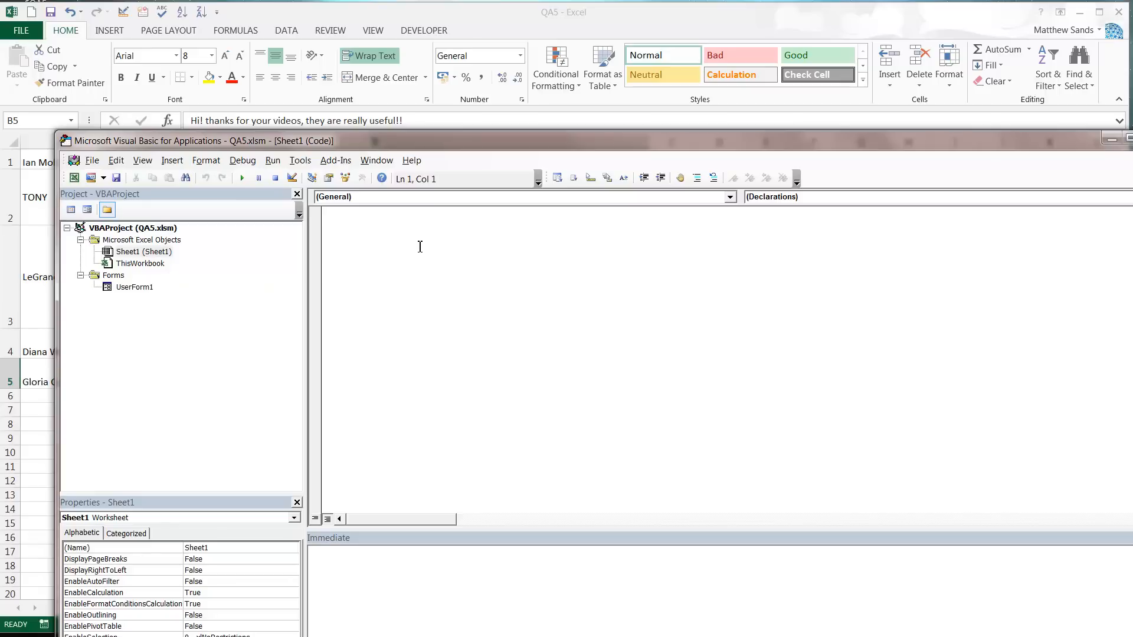
Step: Write the sample lines 'double 1.65464' and 'integer 5' in the code window
type("double")
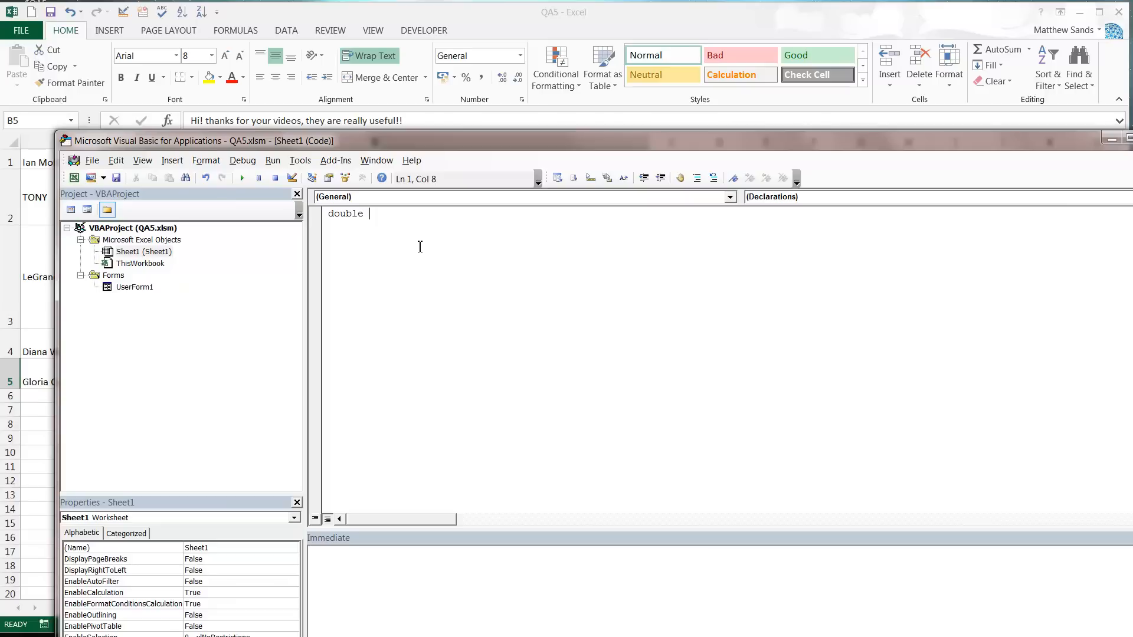
type("1")
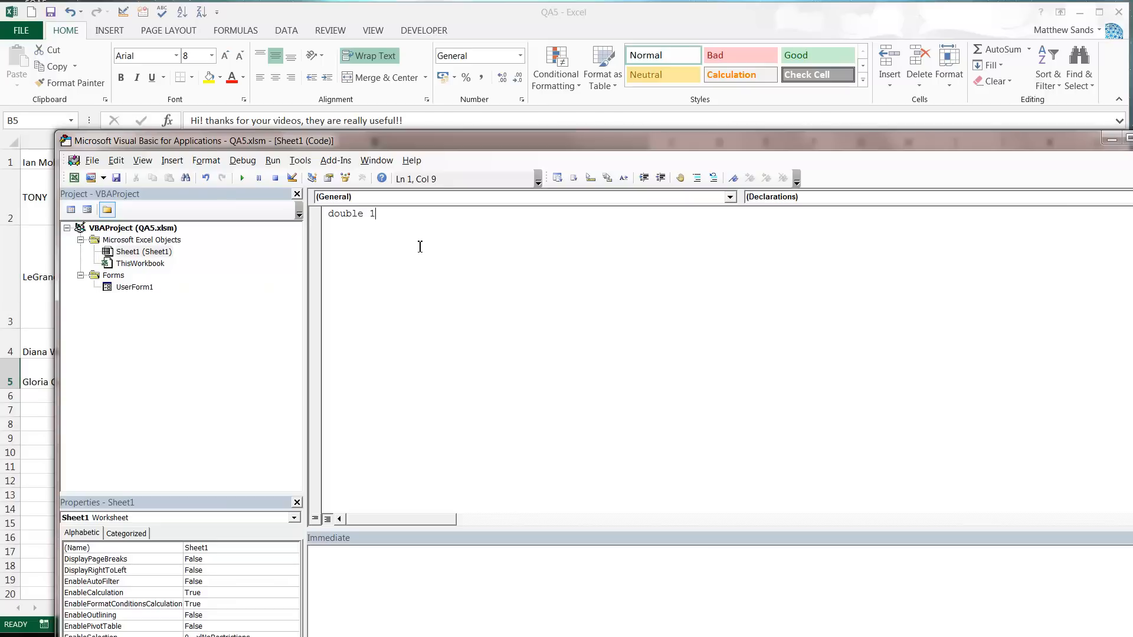
type(".65464")
type("int")
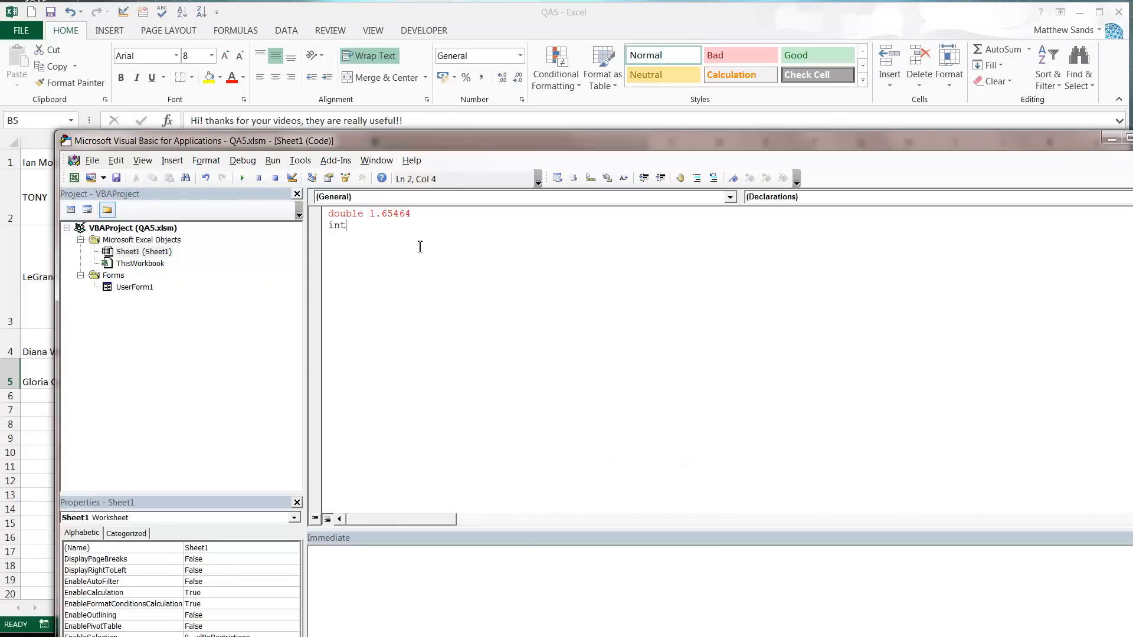
type("eger 1")
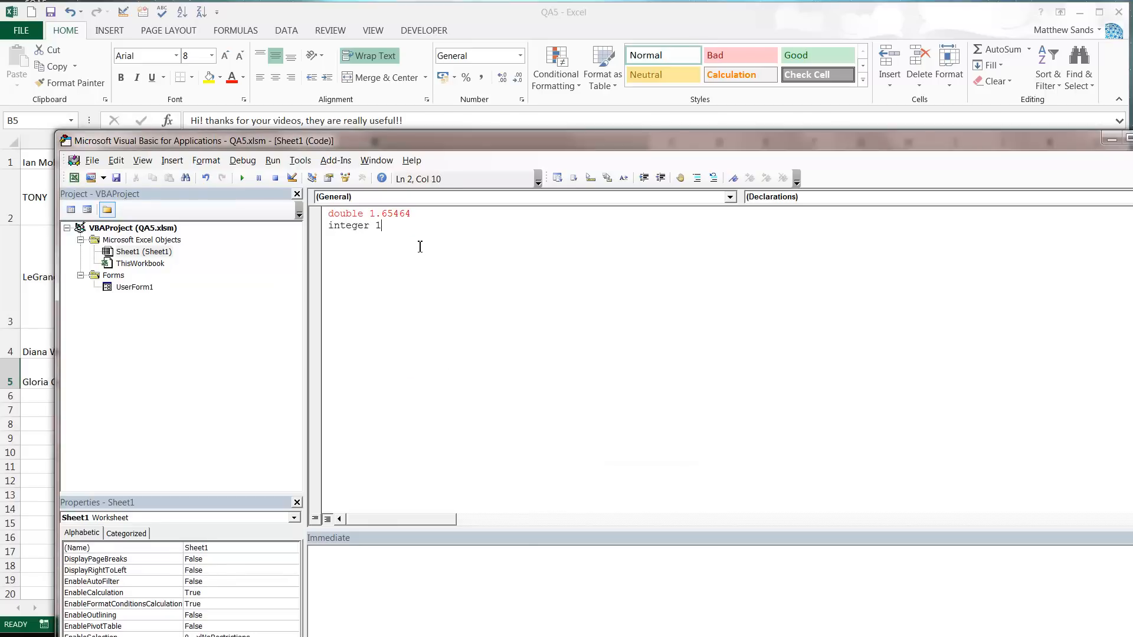
type("3")
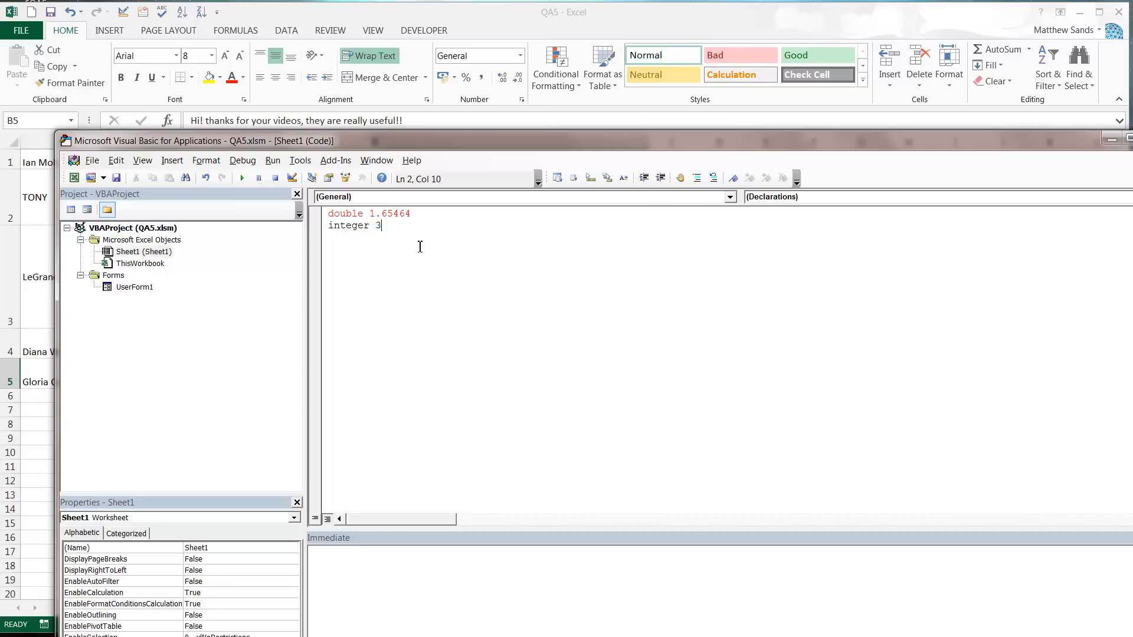
type("5")
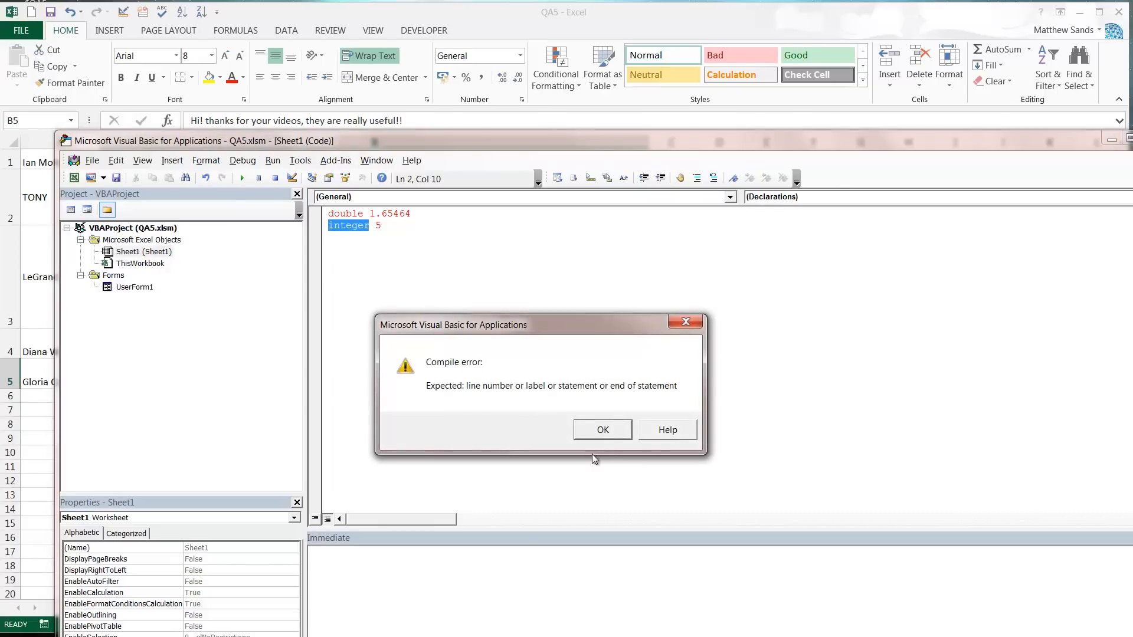
Step: Dismiss the compile error and change the first line to 'double 1.0' above 'integer 5'
left_click(602, 429)
type("0")
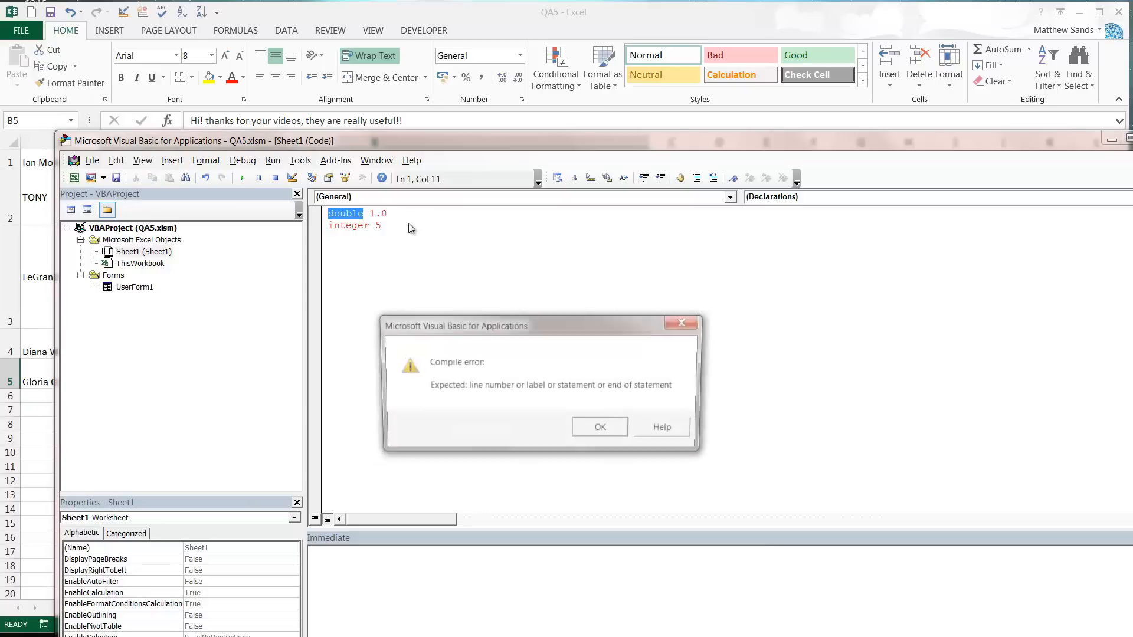
left_click(599, 427)
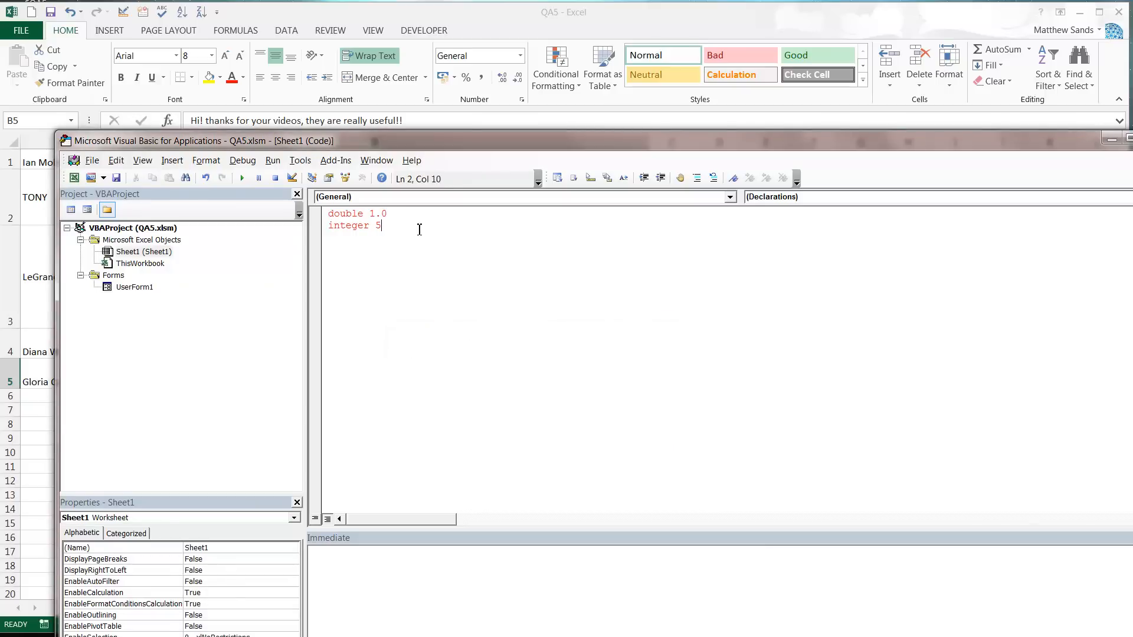
mouse_move(406, 229)
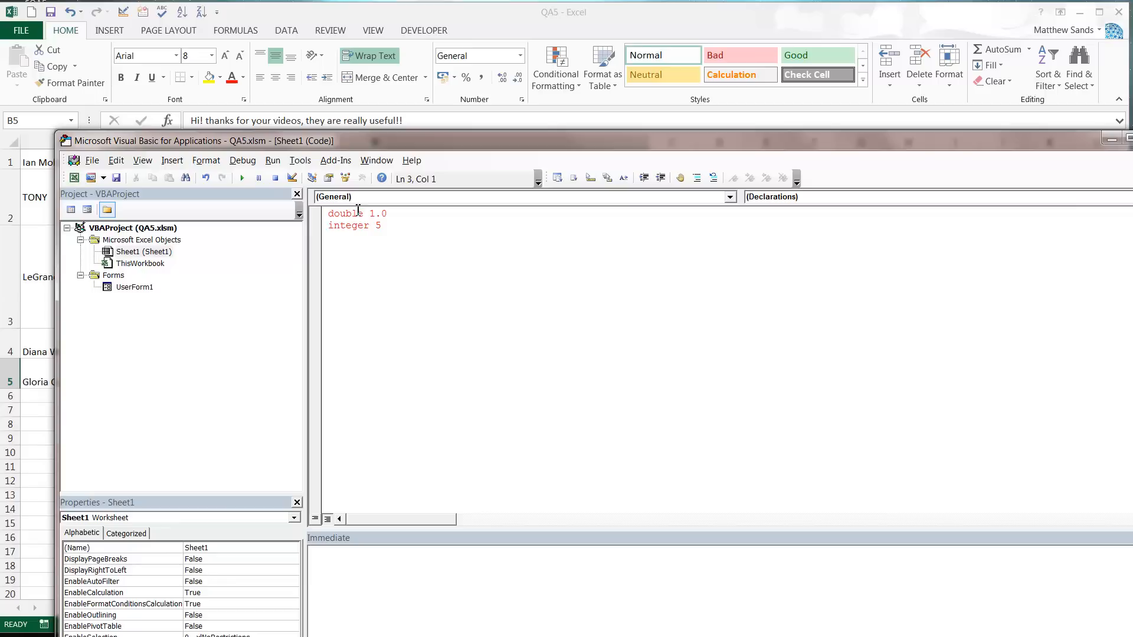
Step: Add a 'string' example line, then erase all the data type example code
type("string")
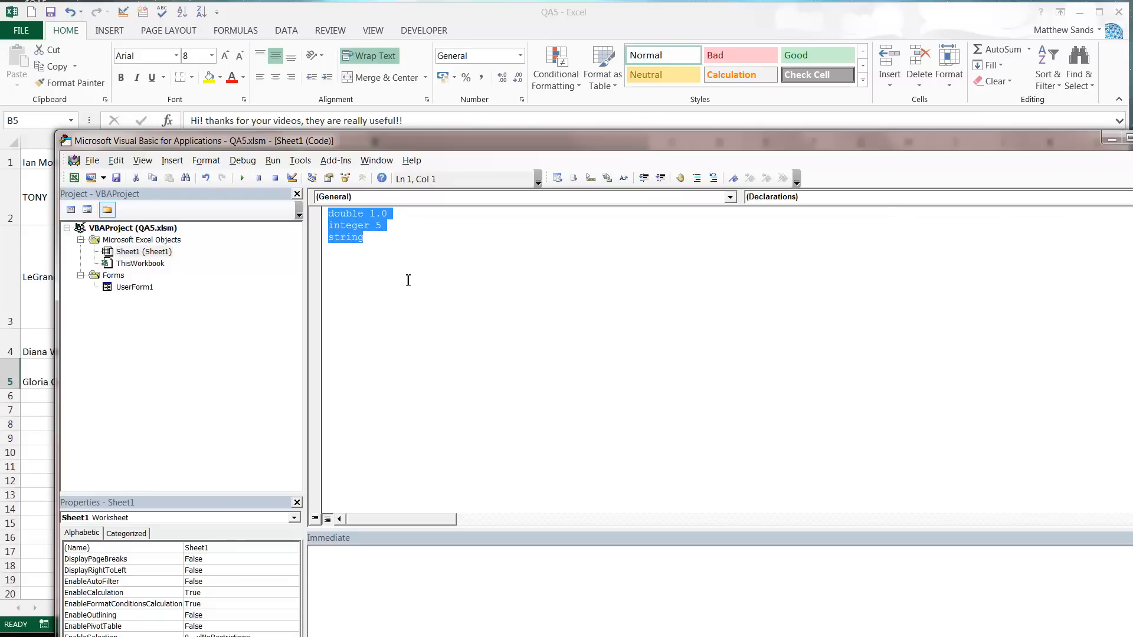
key("Delete")
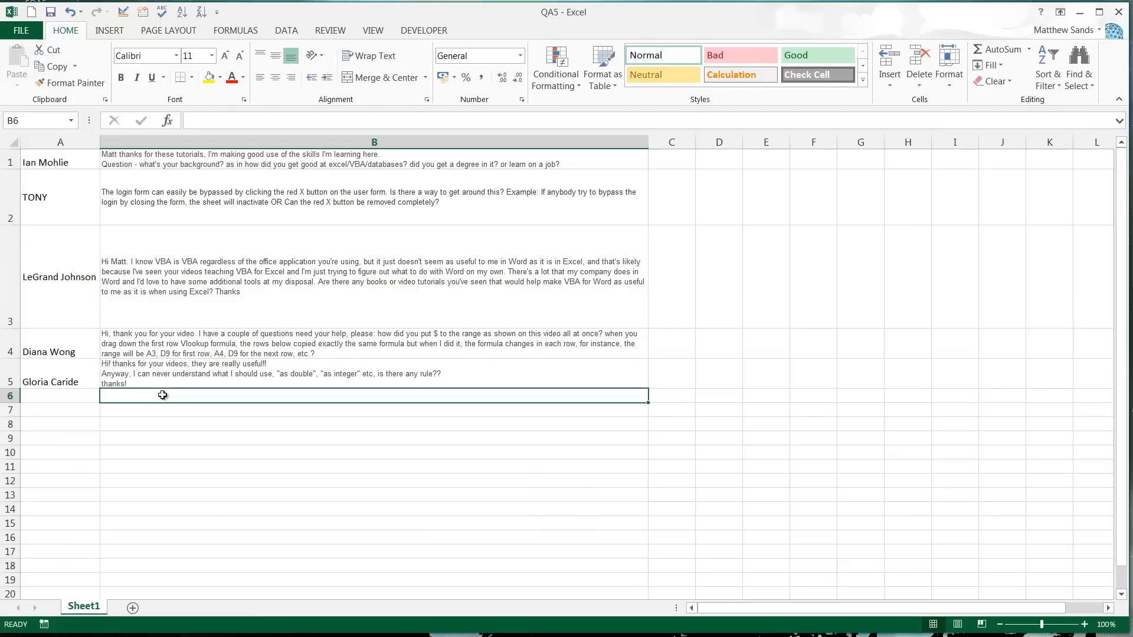
left_click(59, 395)
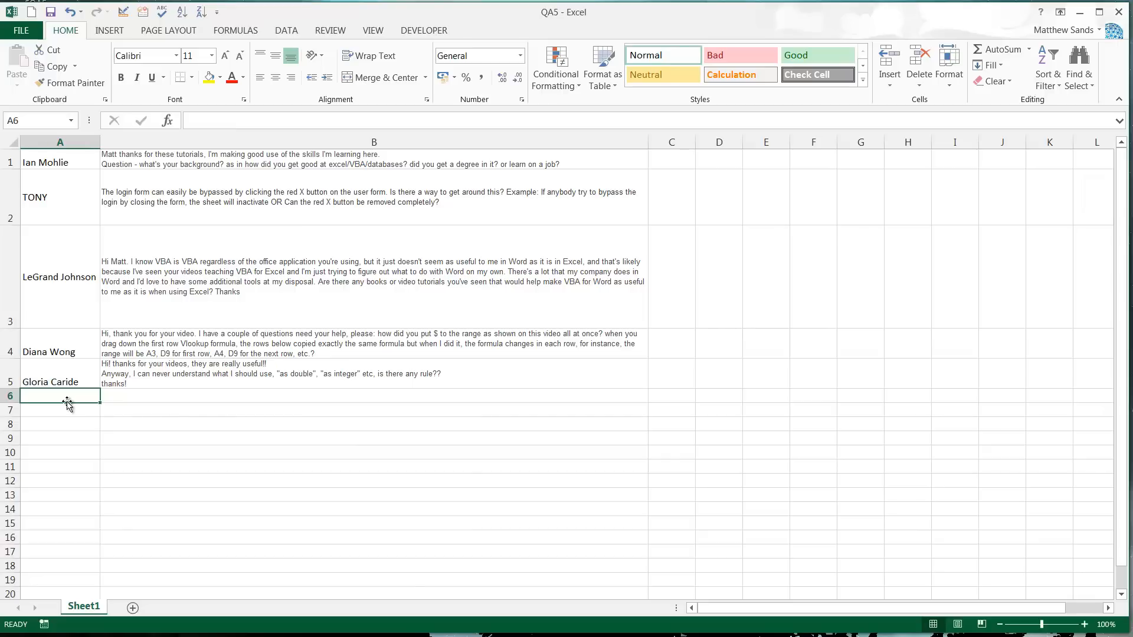
mouse_move(634, 401)
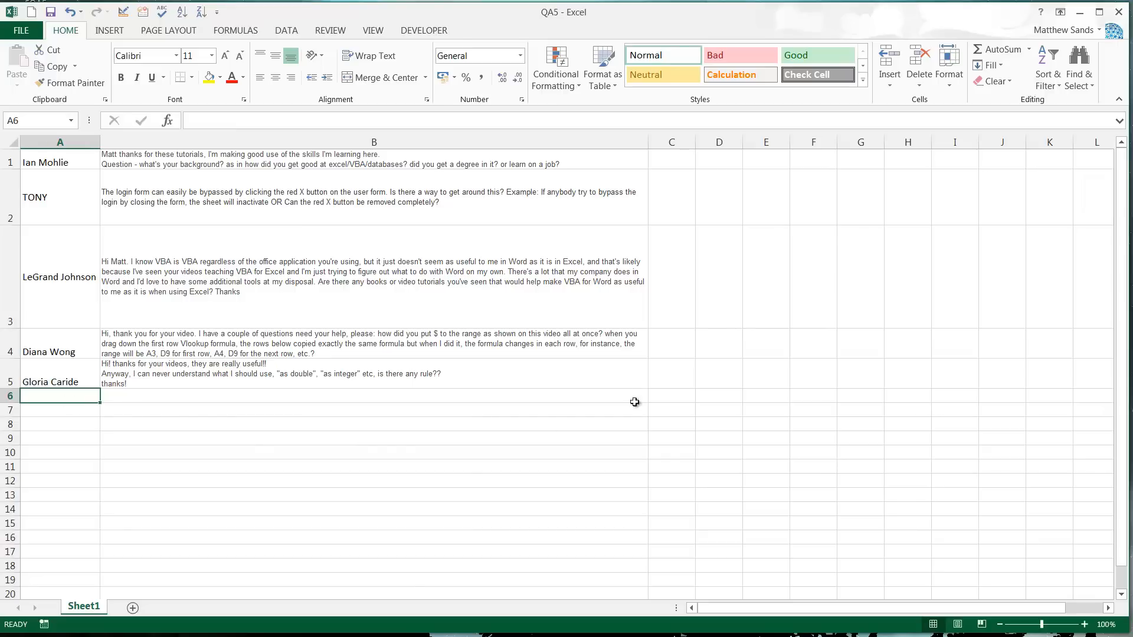
mouse_move(510, 408)
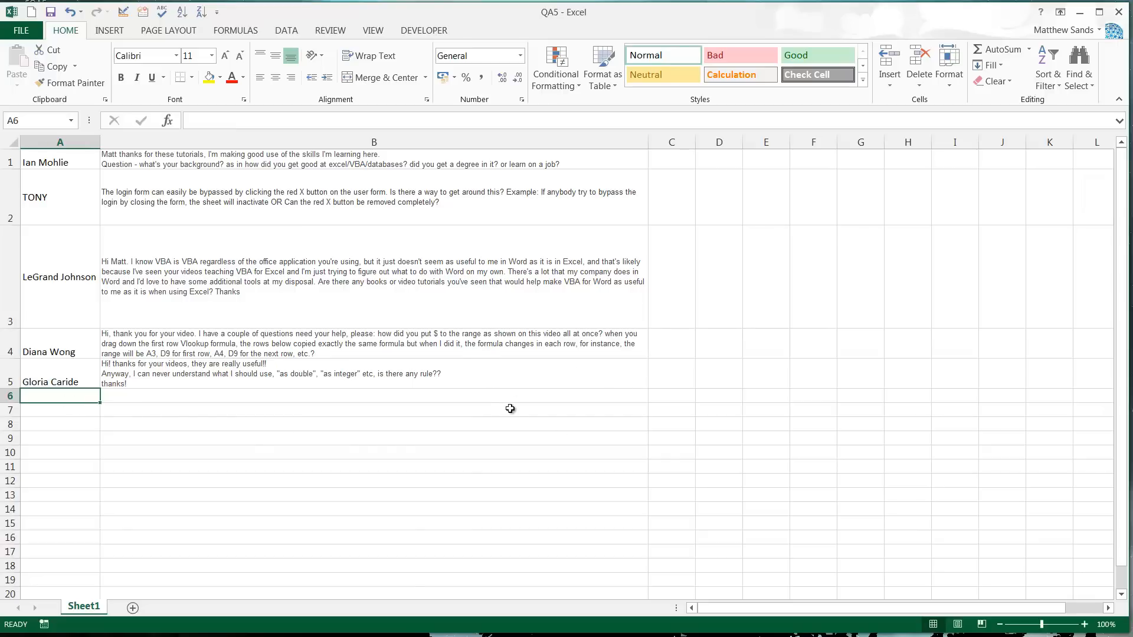
mouse_move(677, 472)
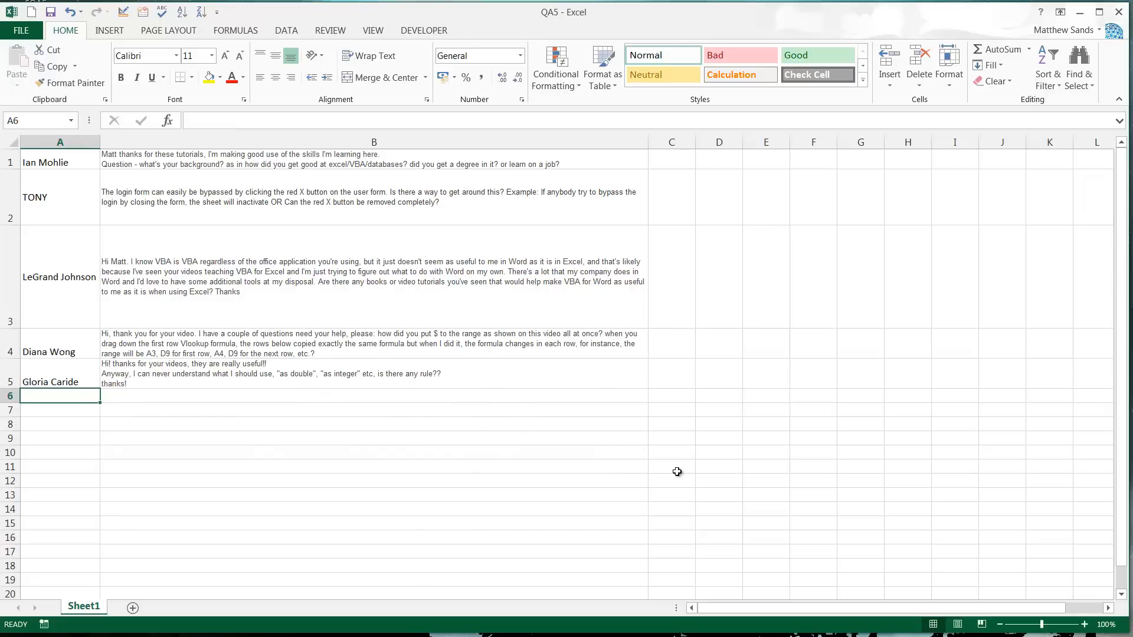
mouse_move(715, 485)
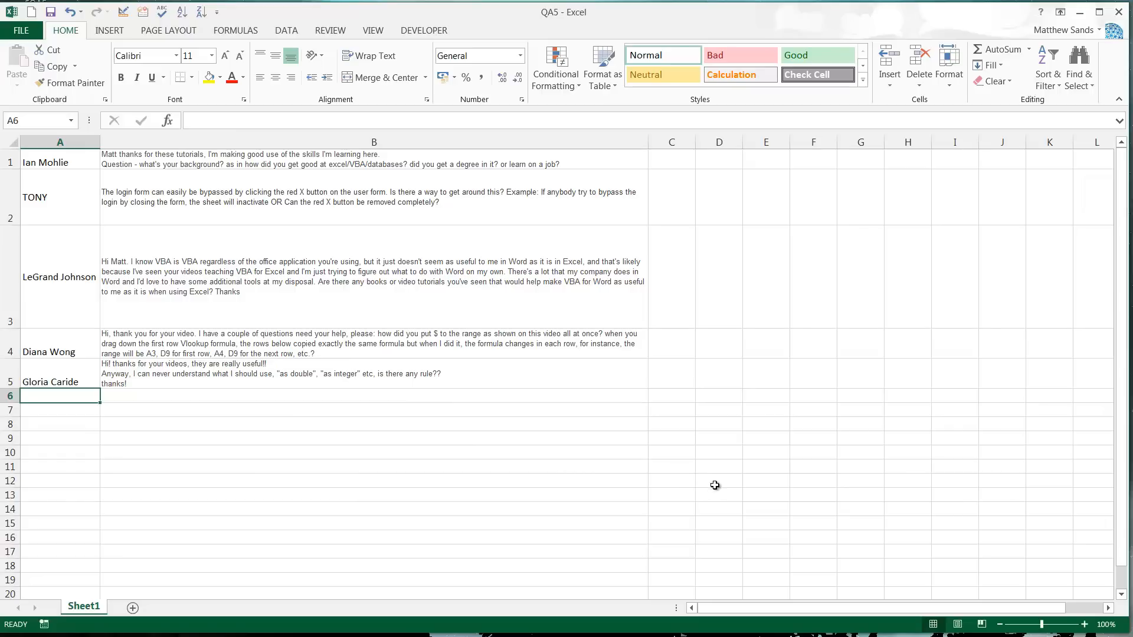